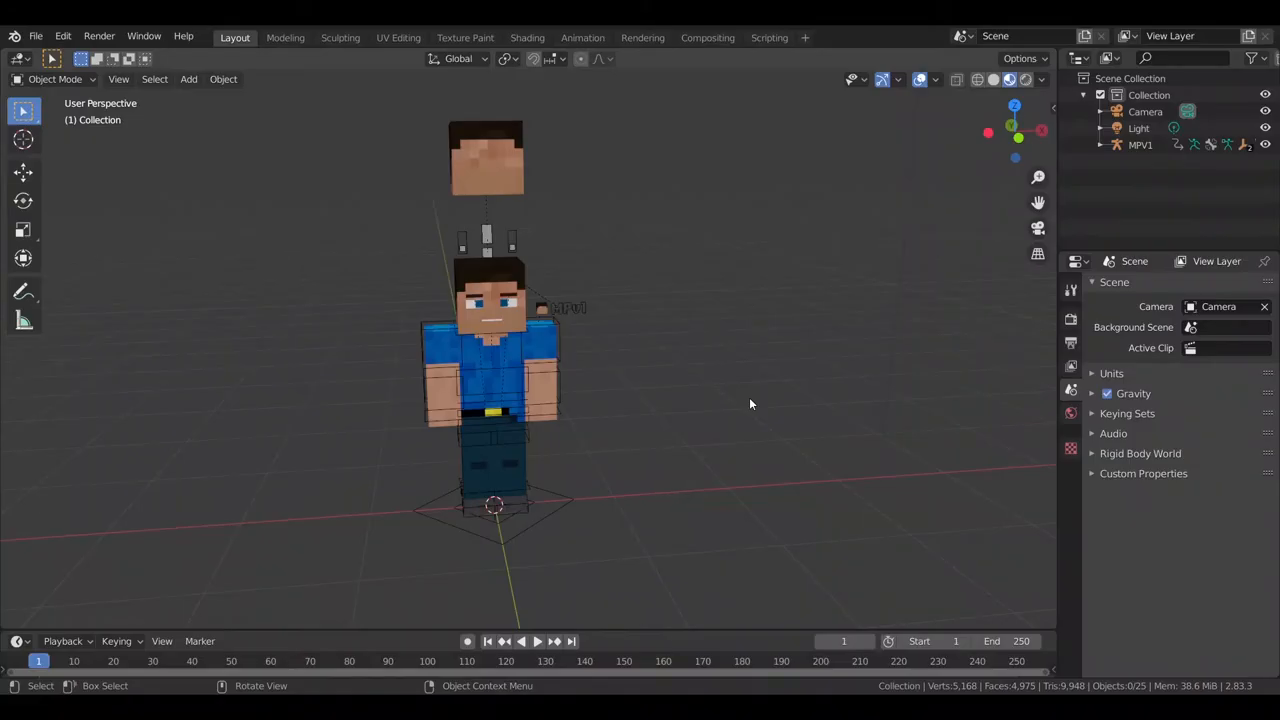
{"action": "mouse_move", "coordinate": [613, 347]}
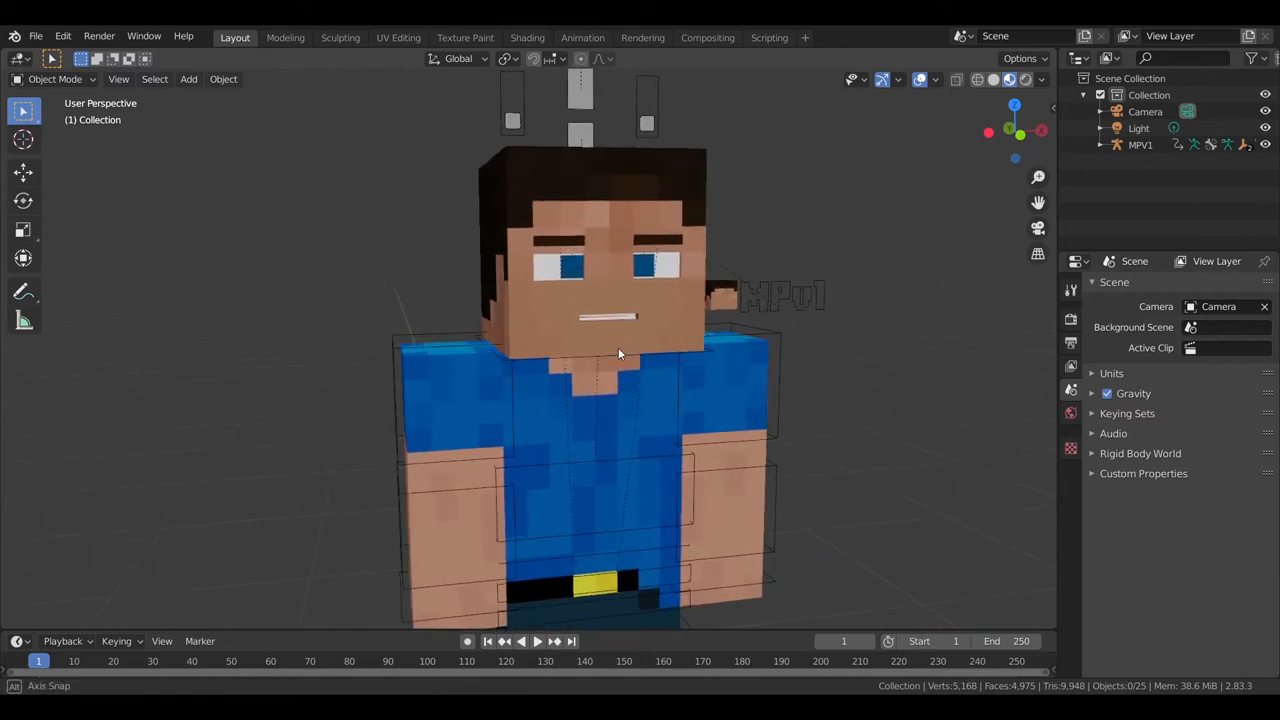
- Orbit the view toward the MPV1 Minecraft character rig
{"action": "left_click_drag", "start_coordinate": [618, 354], "coordinate": [610, 300]}
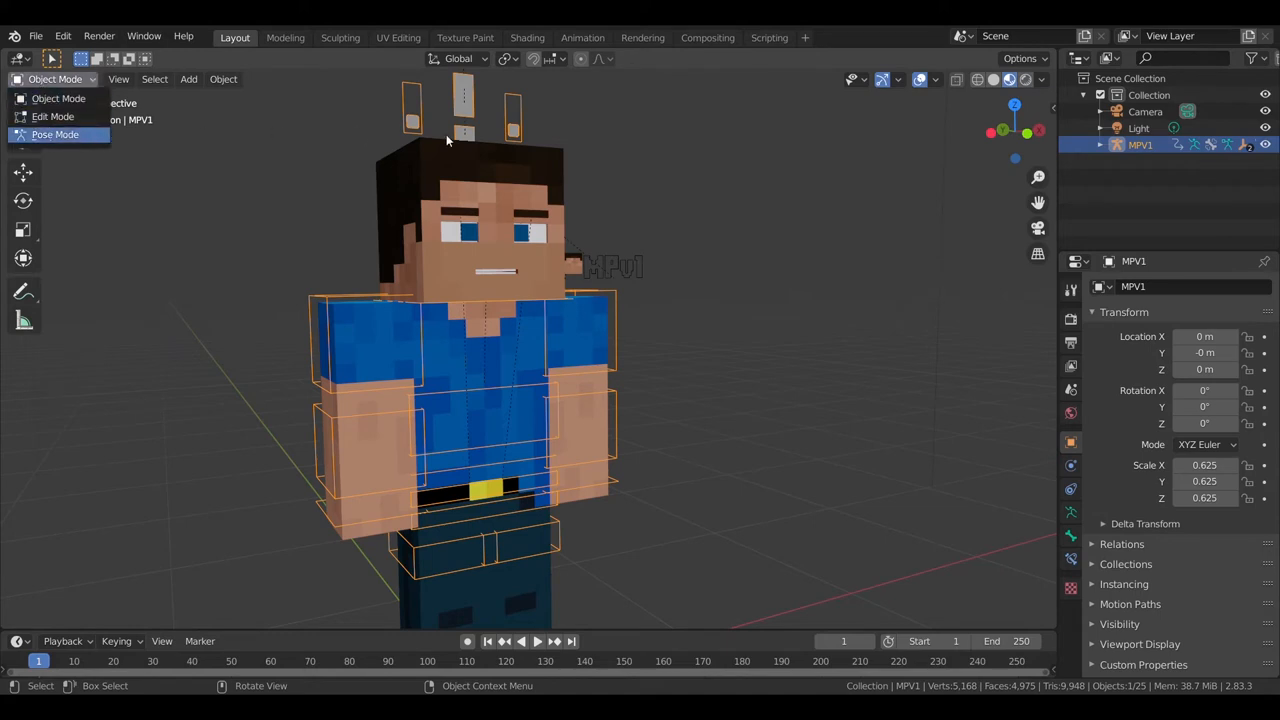
- Enter Pose Mode, move Body Options to expose face switches, and select Face Switch
{"action": "left_click", "coordinate": [54, 134]}
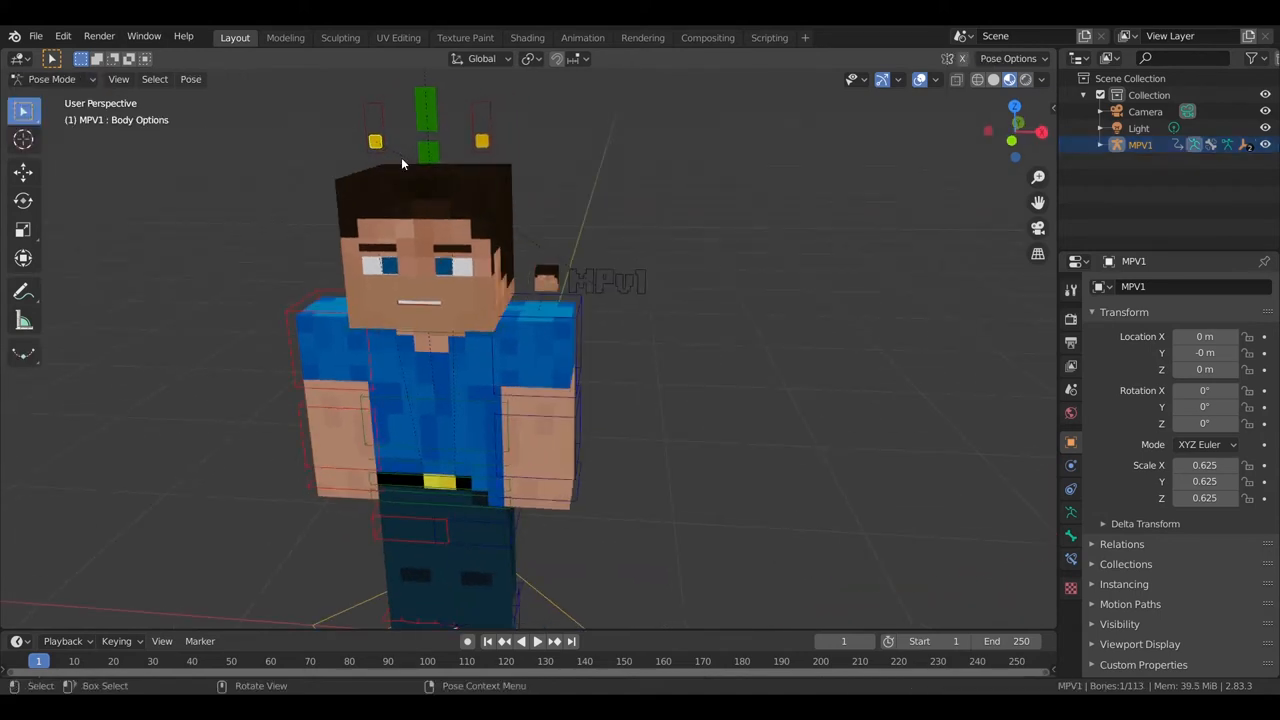
{"action": "key", "text": "g"}
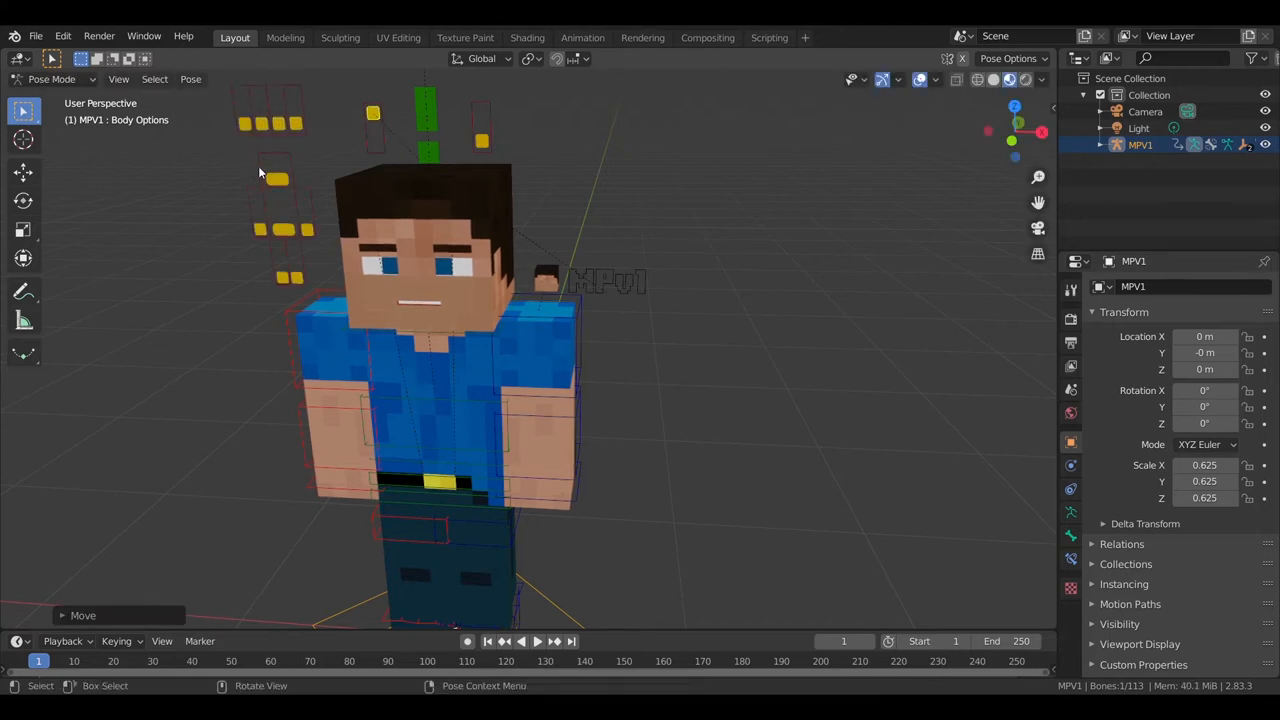
{"action": "left_click", "coordinate": [277, 178]}
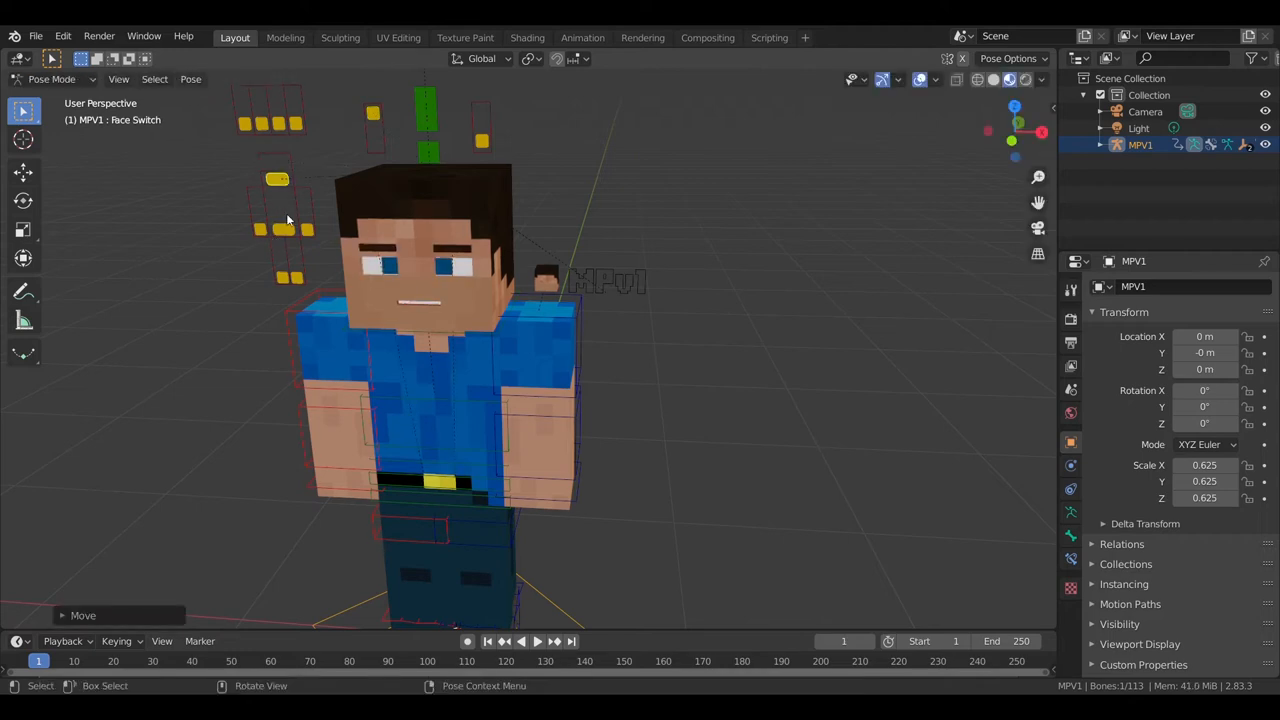
{"action": "key", "text": "g"}
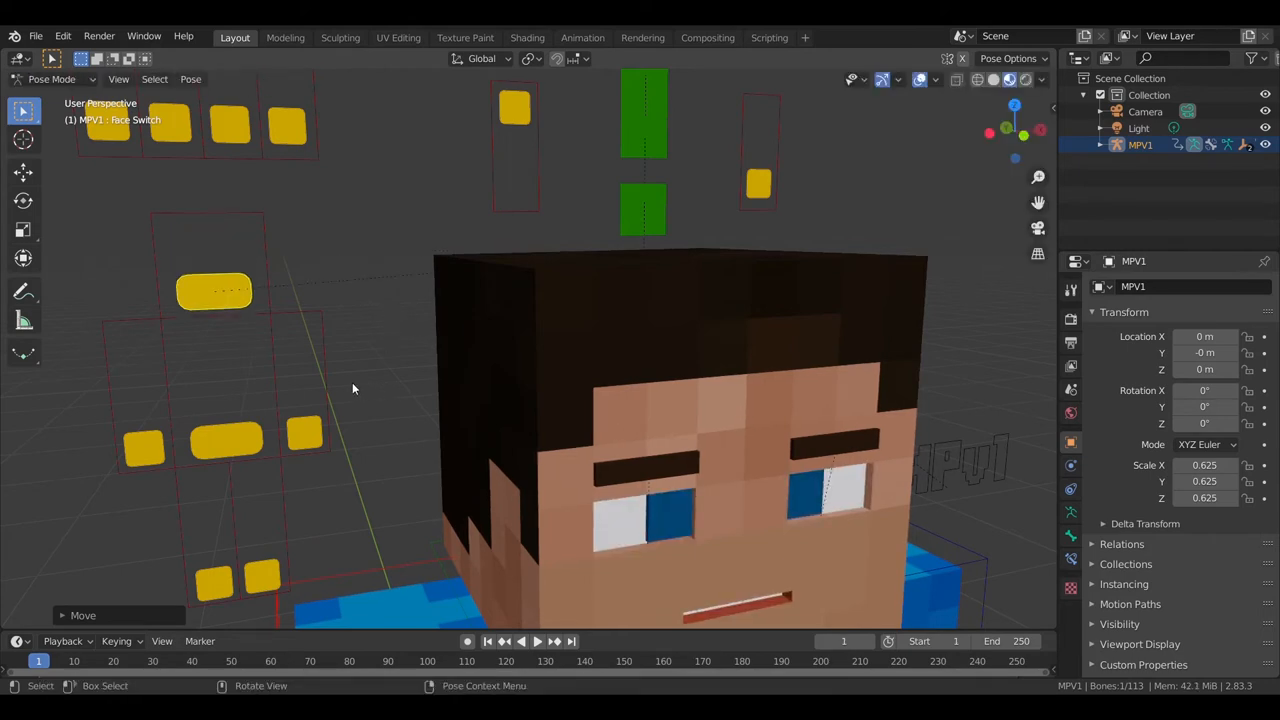
{"action": "mouse_move", "coordinate": [302, 318]}
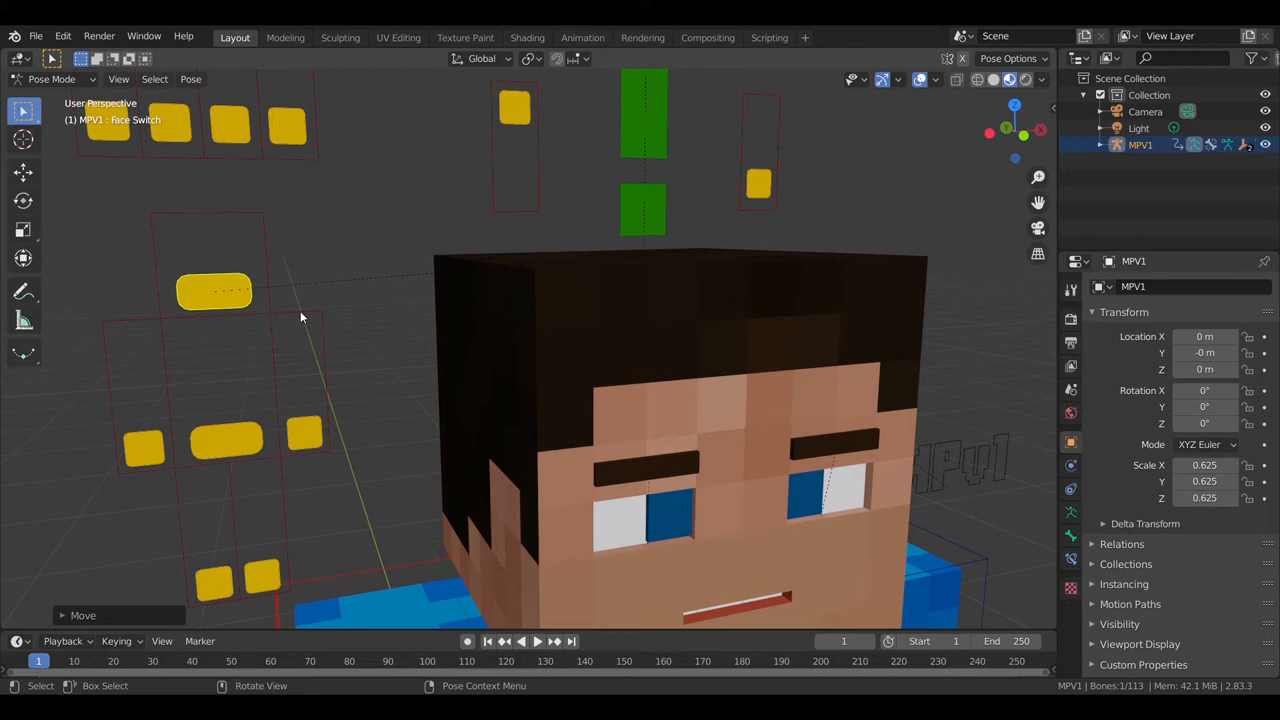
- Move Arm IK.R so the right arm swings forward, then orbit behind the character
{"action": "key", "text": "g"}
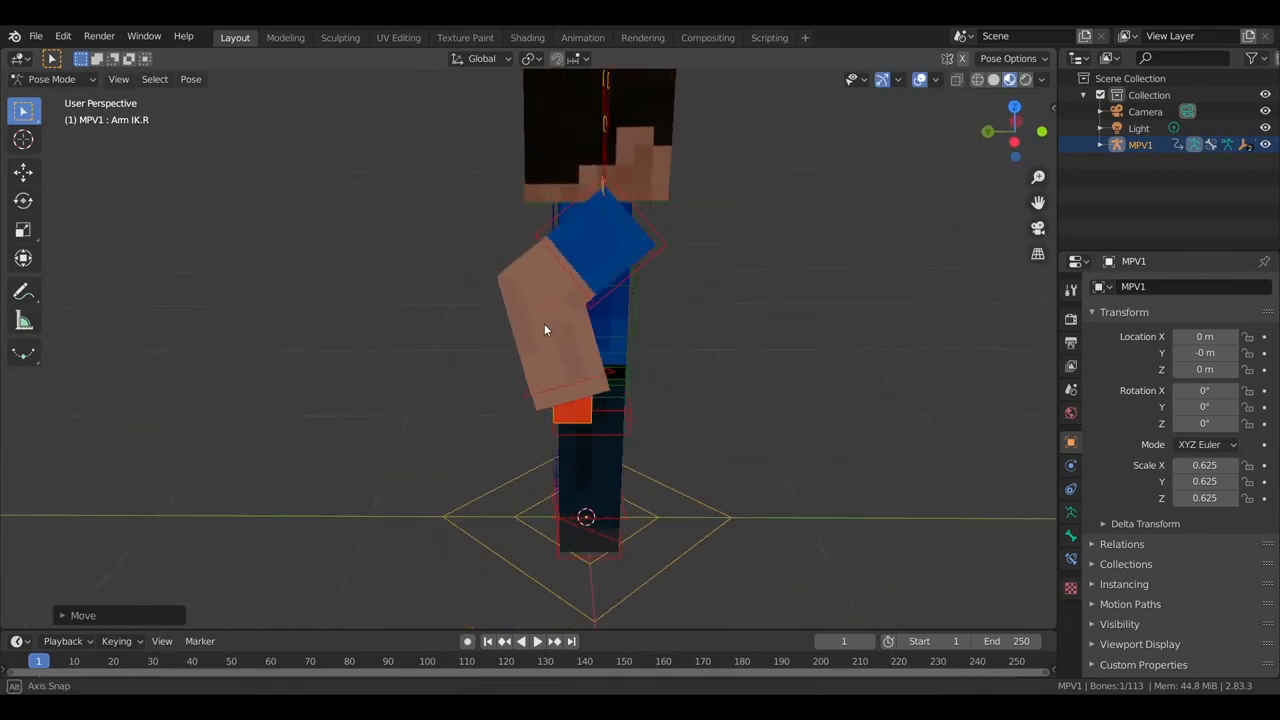
{"action": "left_click_drag", "start_coordinate": [545, 330], "coordinate": [588, 263]}
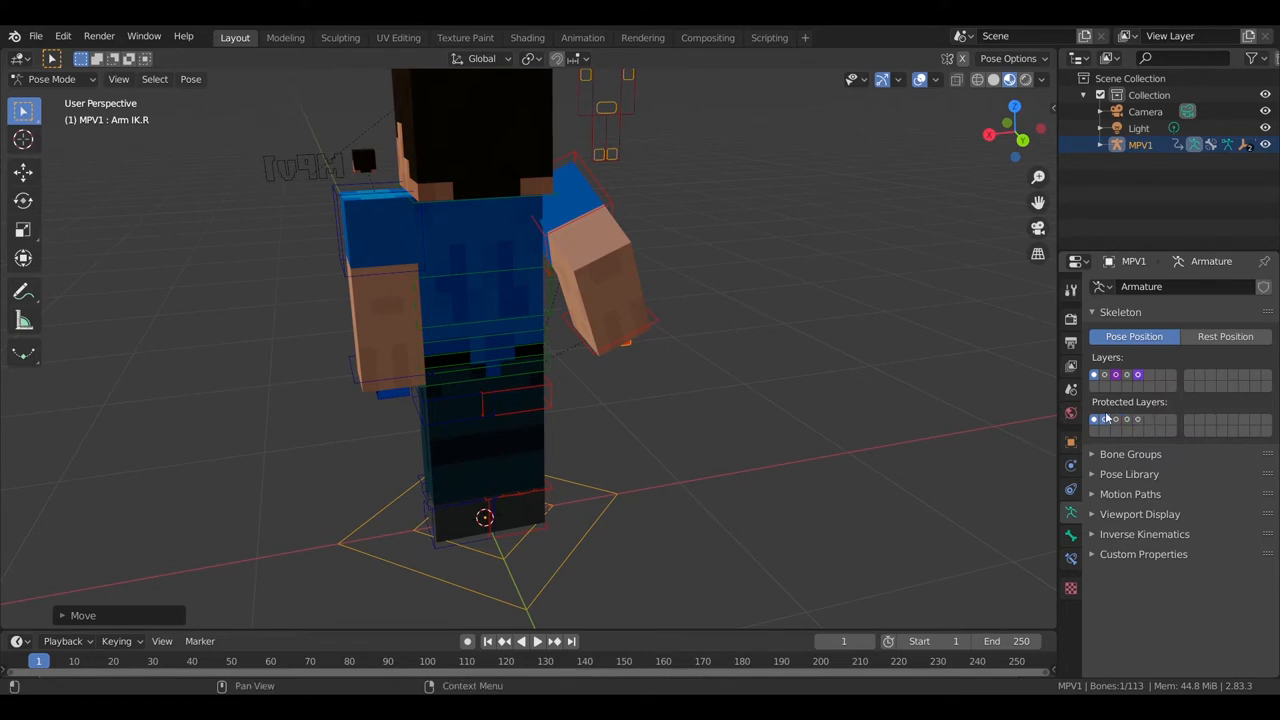
{"action": "mouse_move", "coordinate": [1145, 363]}
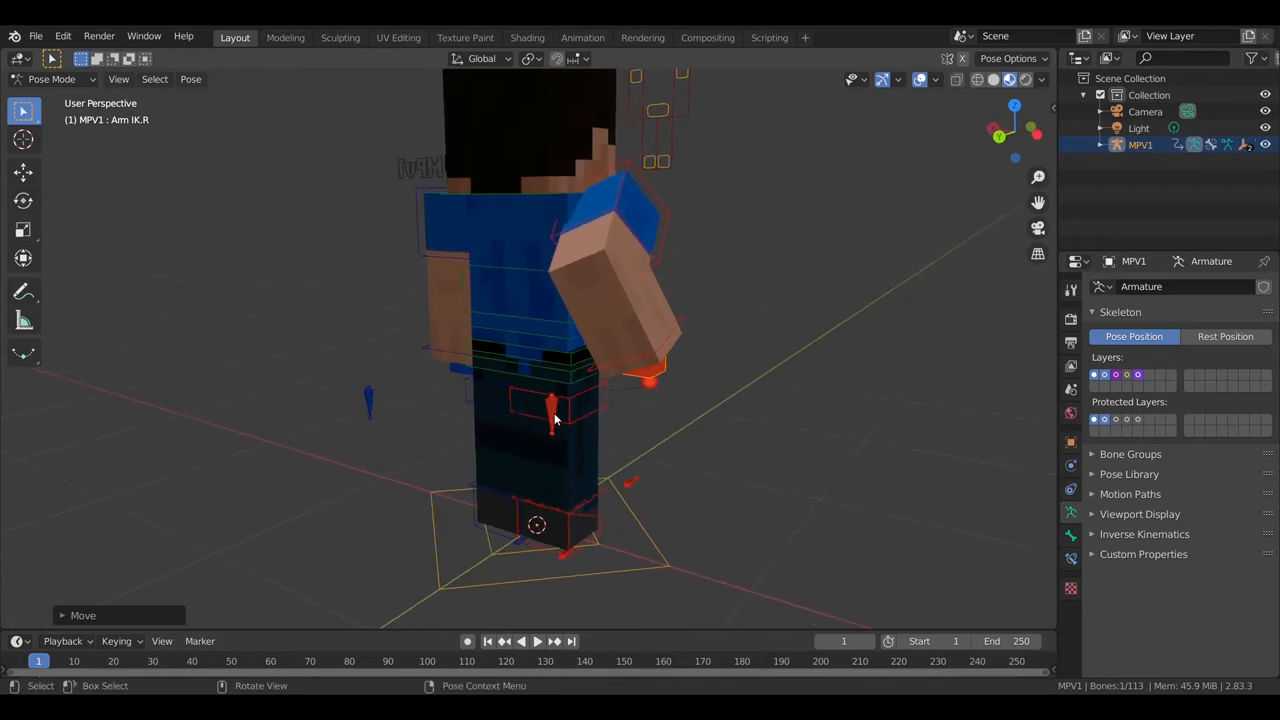
- Raise Arm Pole.R, hide the arm pole bone layer, and start rotating Arm IK.R
{"action": "left_click", "coordinate": [552, 410]}
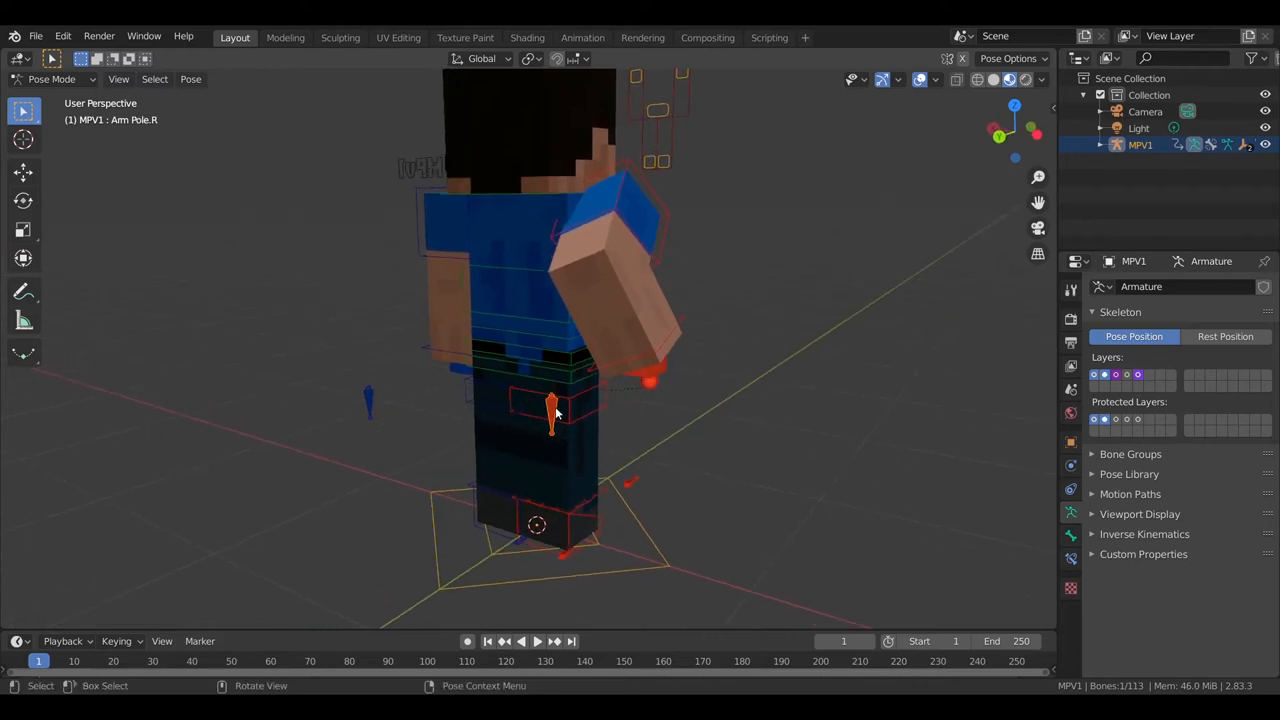
{"action": "left_click_drag", "start_coordinate": [552, 410], "coordinate": [537, 325]}
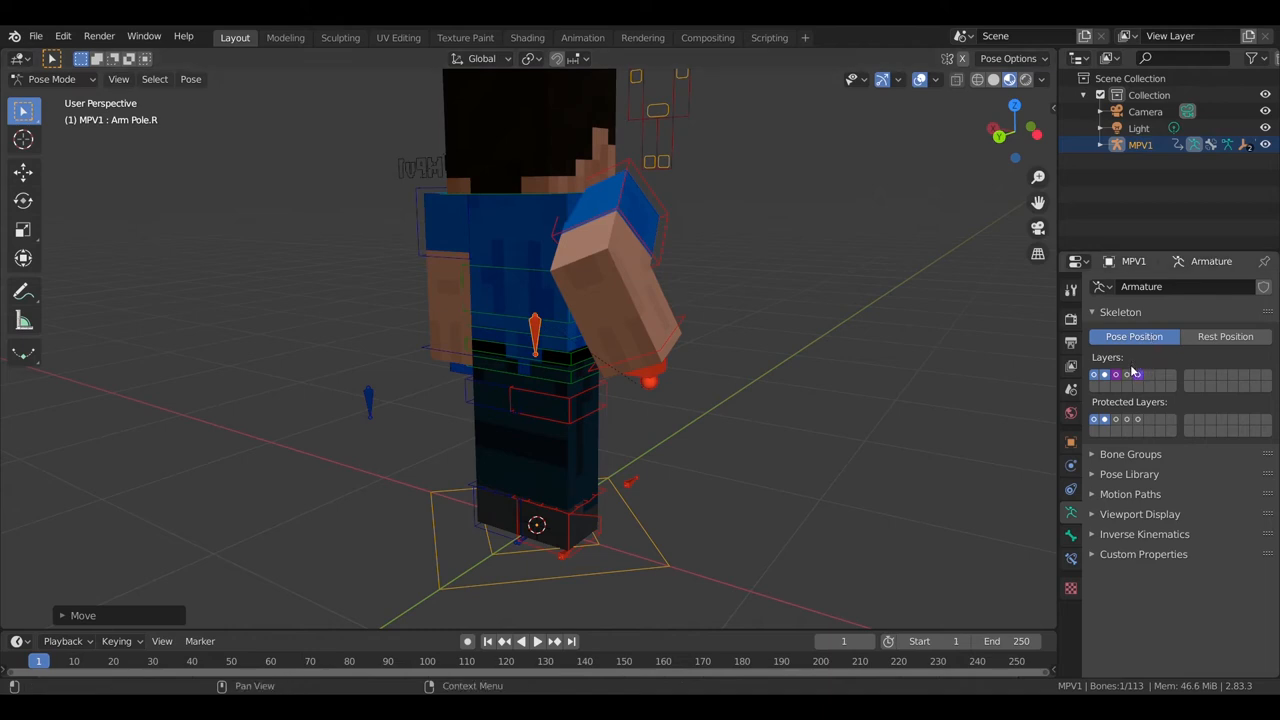
{"action": "left_click", "coordinate": [1094, 374]}
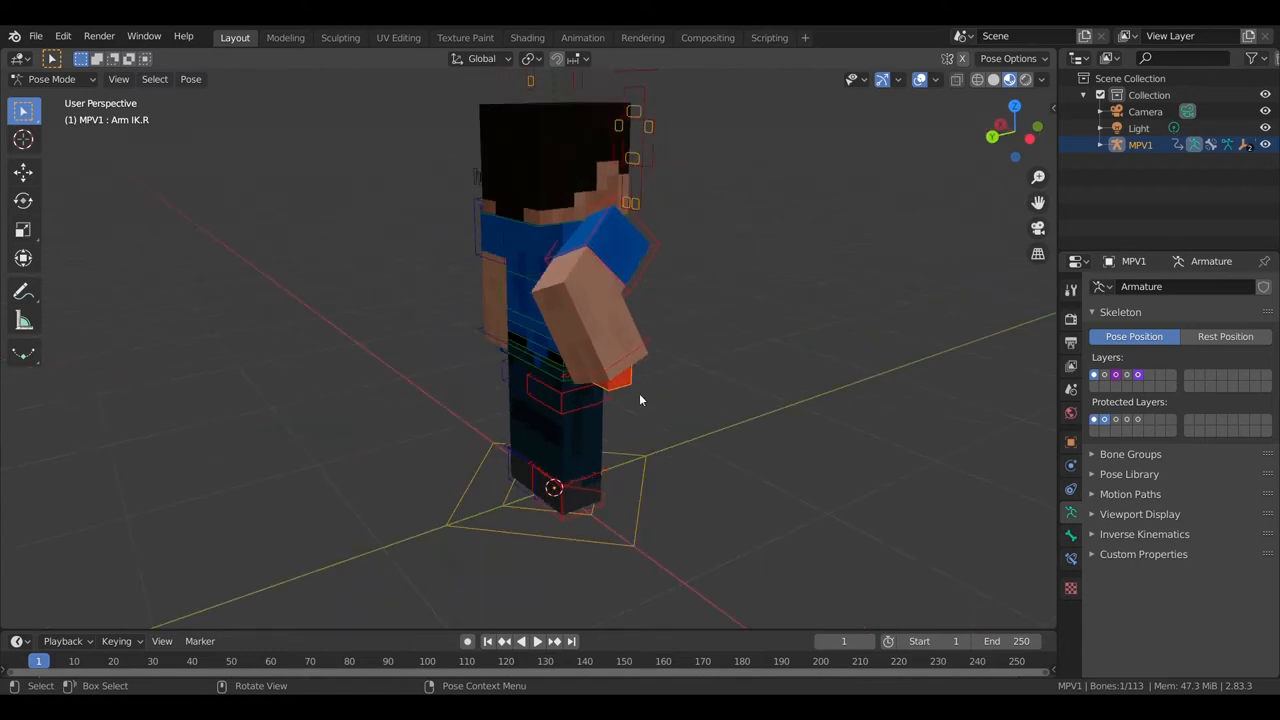
{"action": "key", "text": "r"}
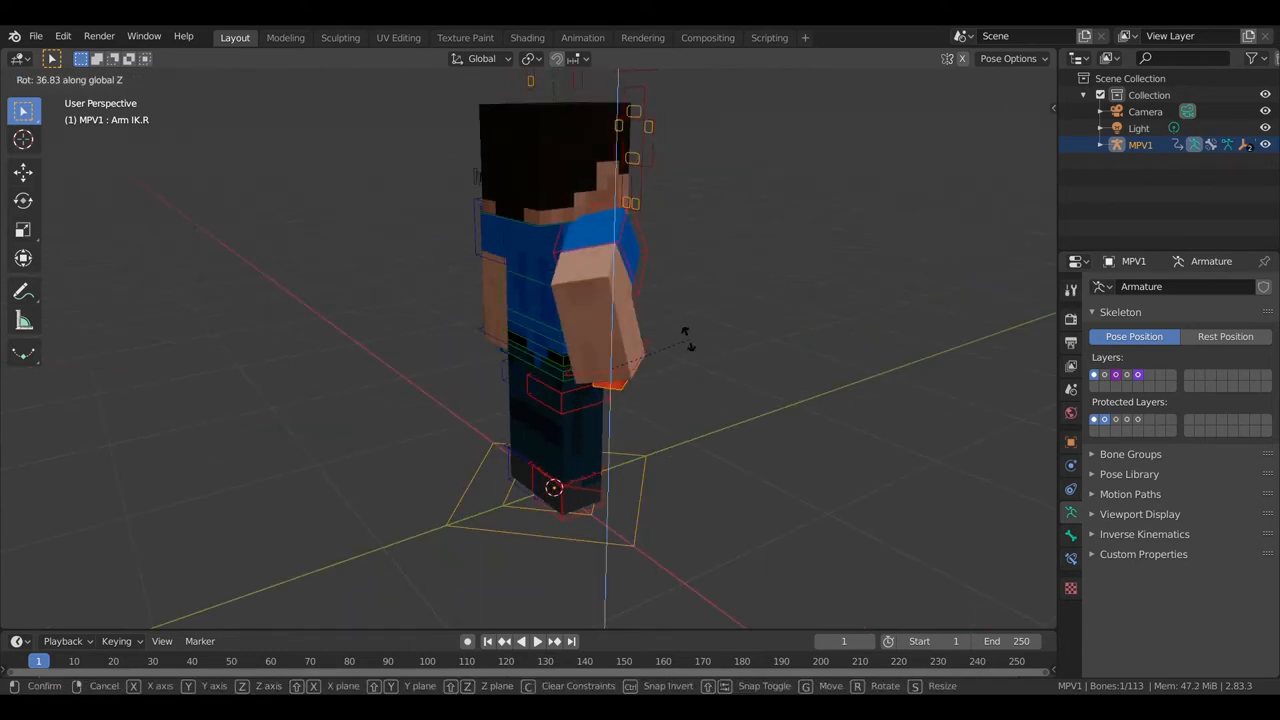
{"action": "mouse_move", "coordinate": [650, 420]}
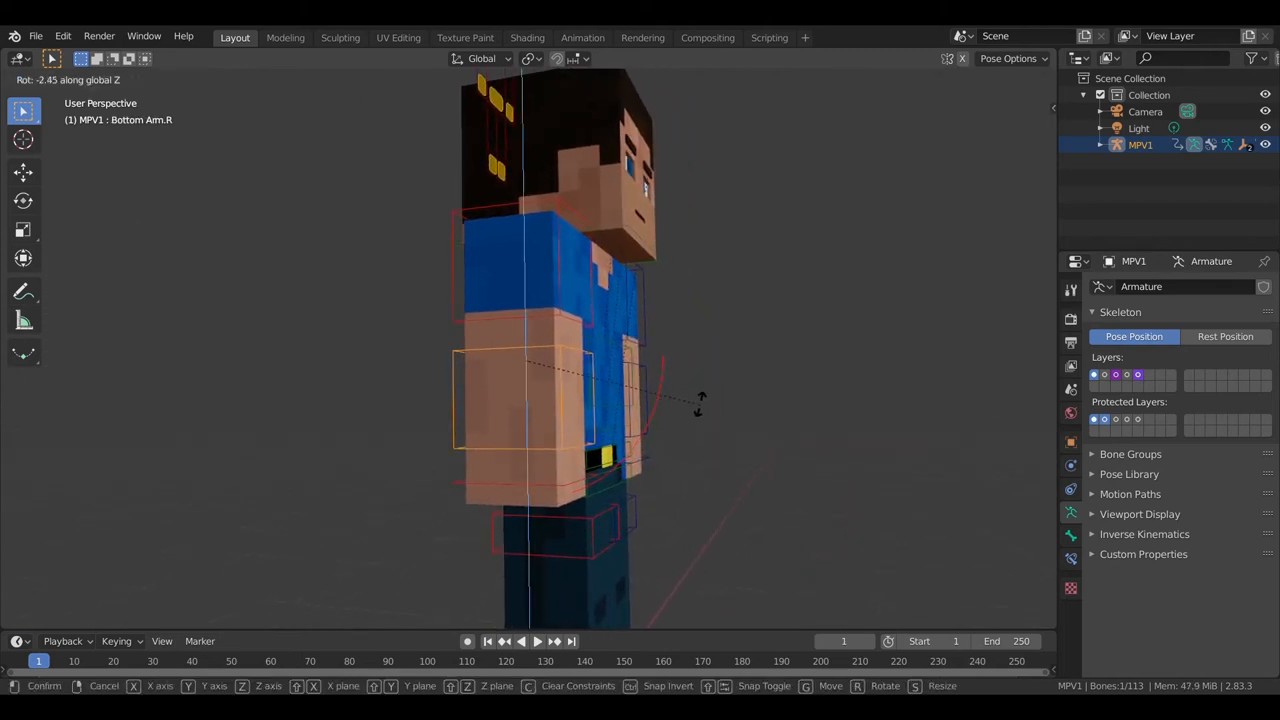
{"action": "mouse_move", "coordinate": [695, 278]}
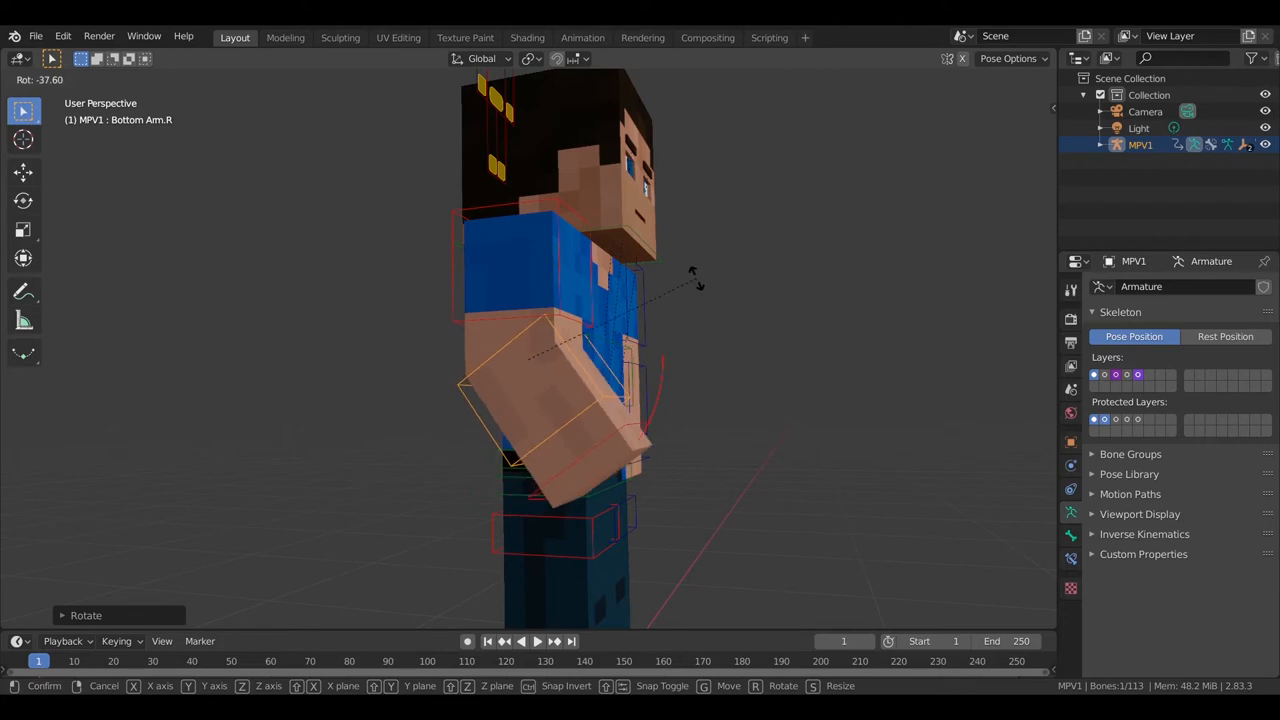
{"action": "mouse_move", "coordinate": [695, 280]}
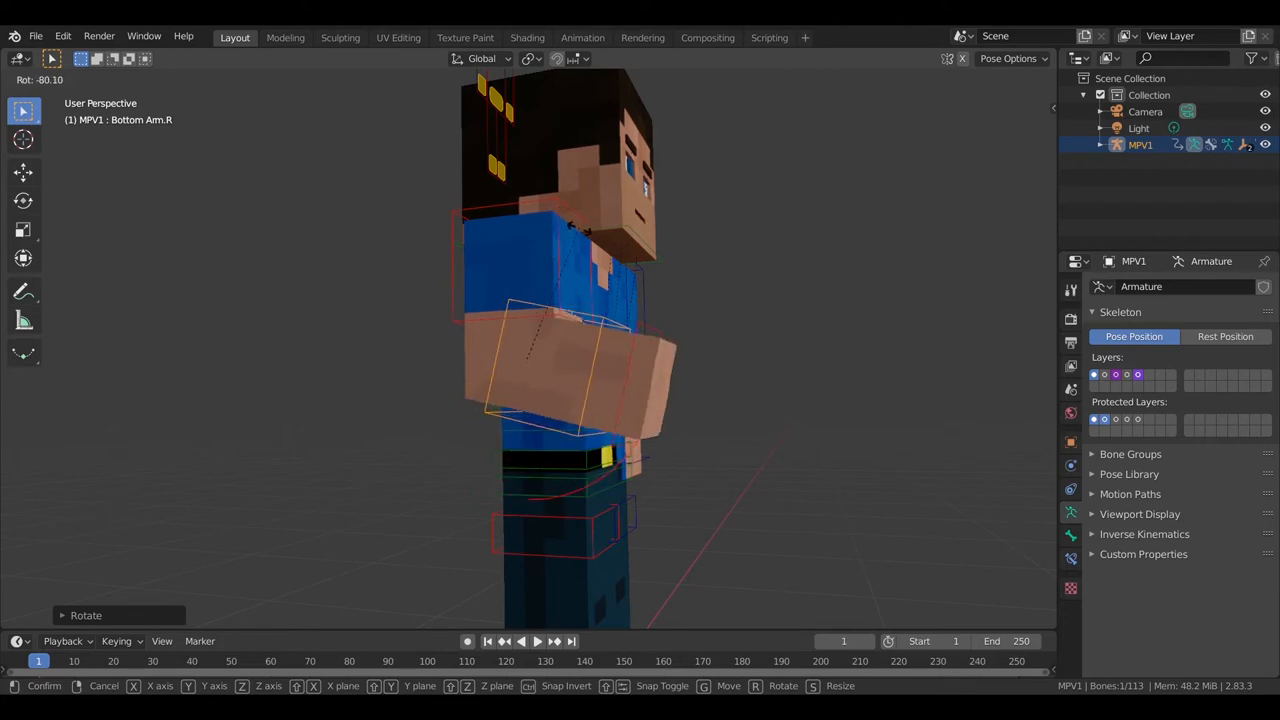
{"action": "mouse_move", "coordinate": [560, 370]}
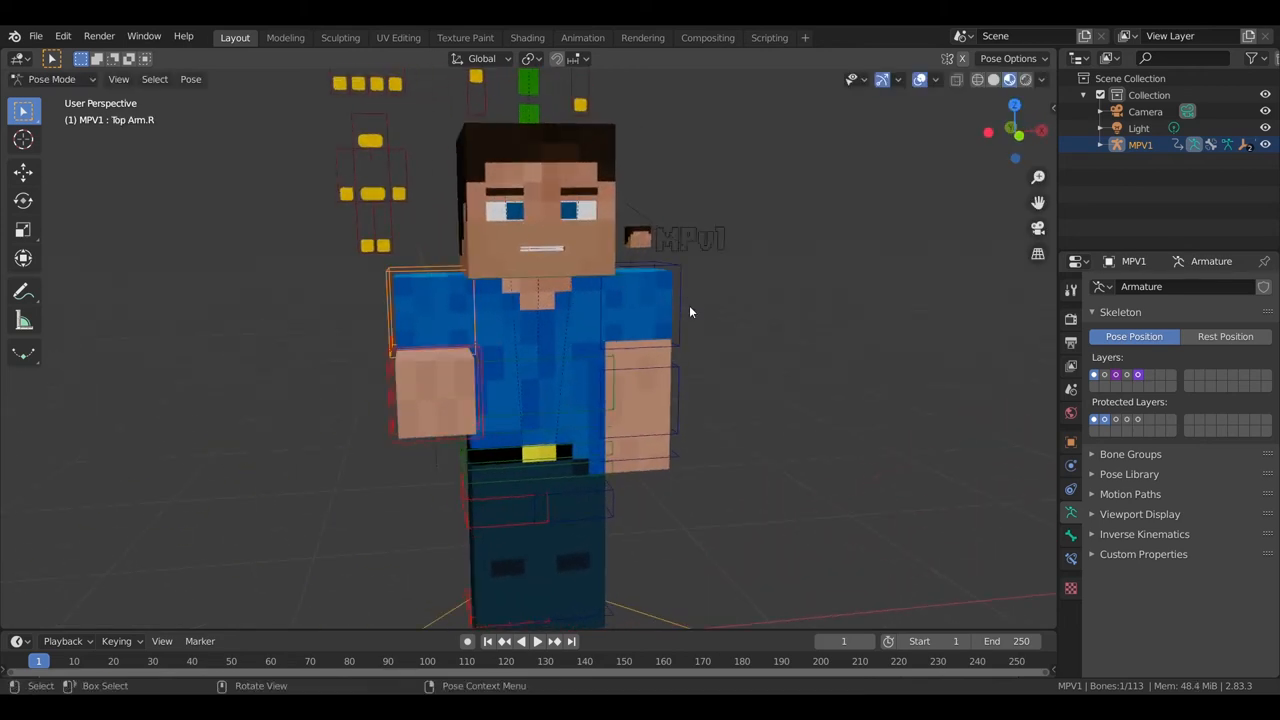
- Orbit around the right arm and leg controls and change the visible bone layers
{"action": "key", "text": "g"}
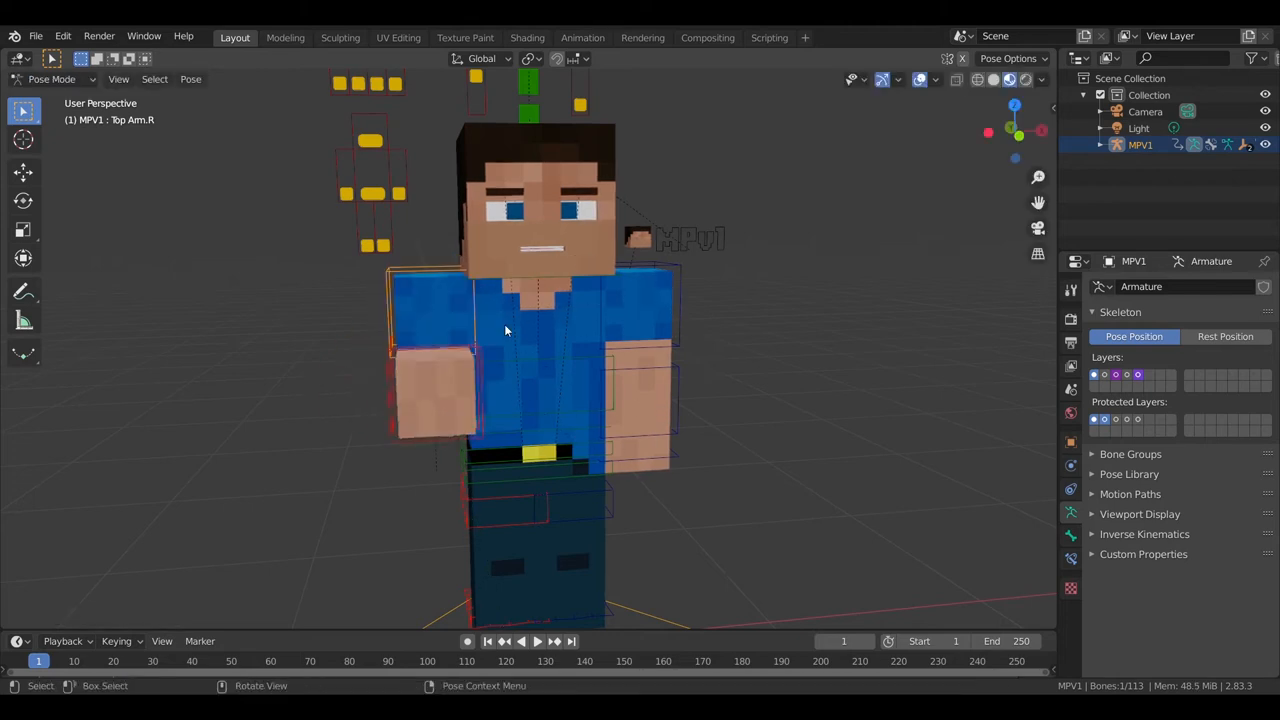
{"action": "left_click_drag", "start_coordinate": [505, 330], "coordinate": [538, 441]}
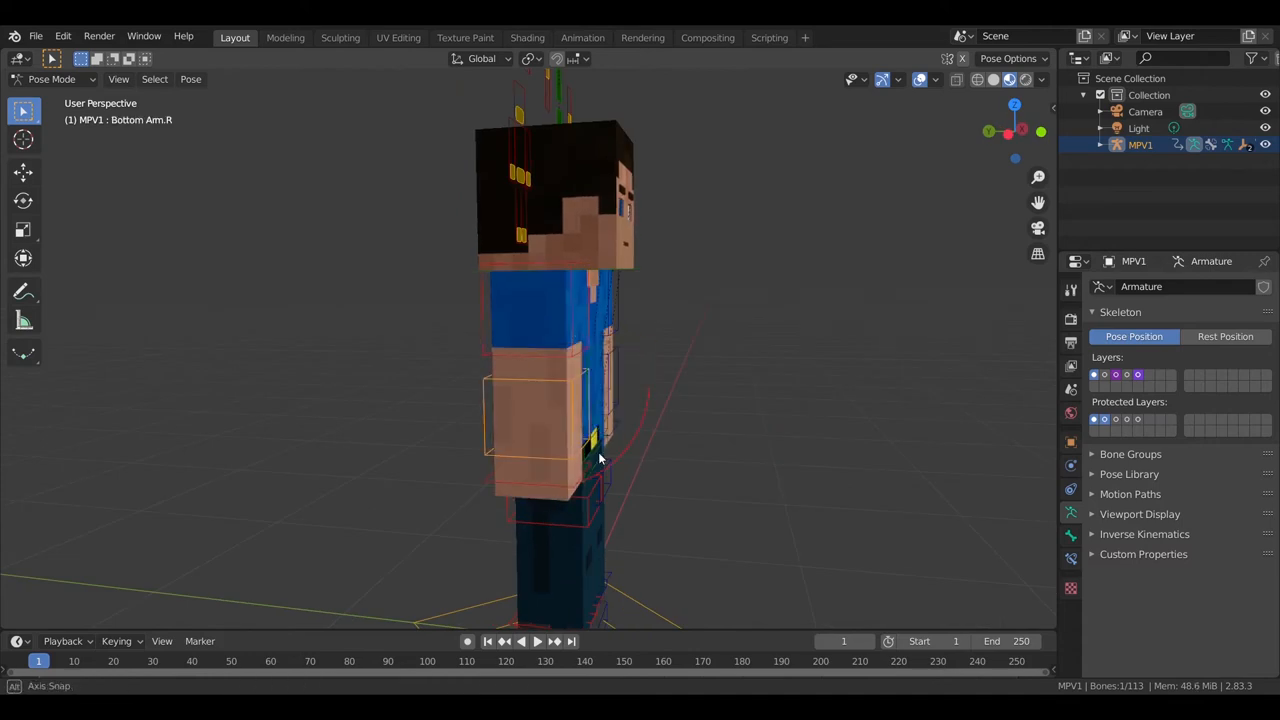
{"action": "left_click_drag", "start_coordinate": [600, 450], "coordinate": [530, 507]}
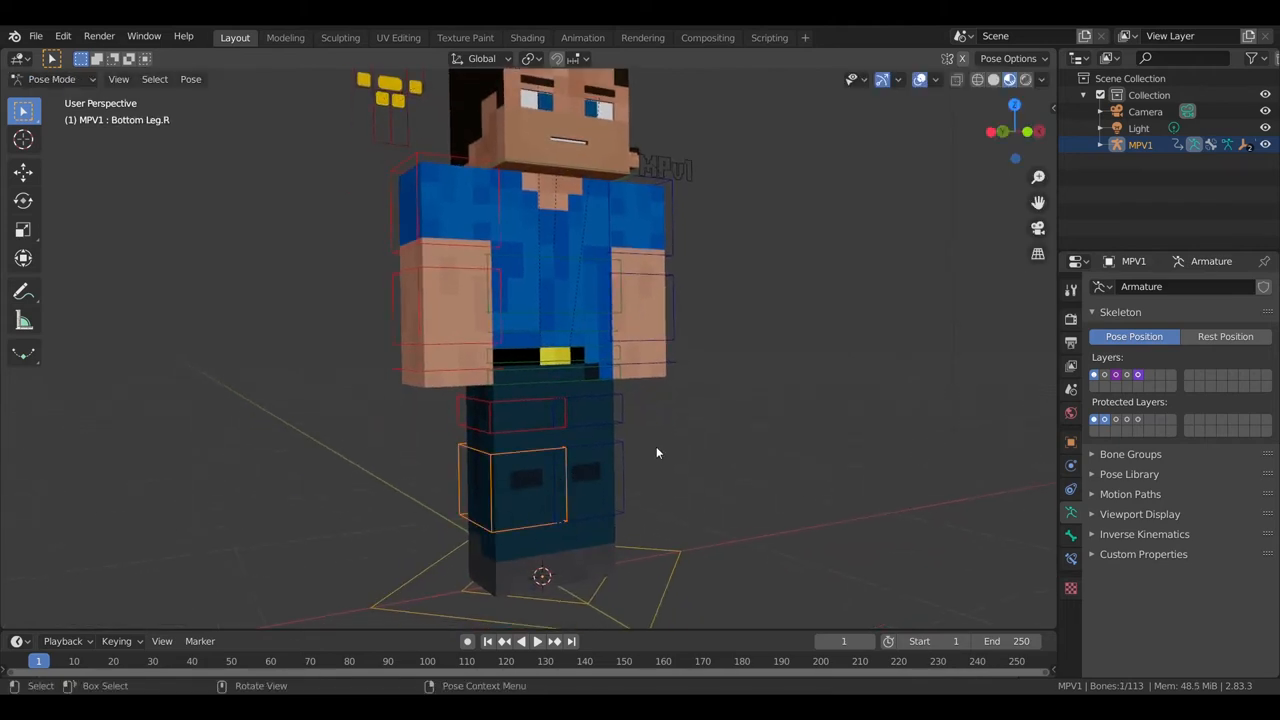
{"action": "key", "text": "r"}
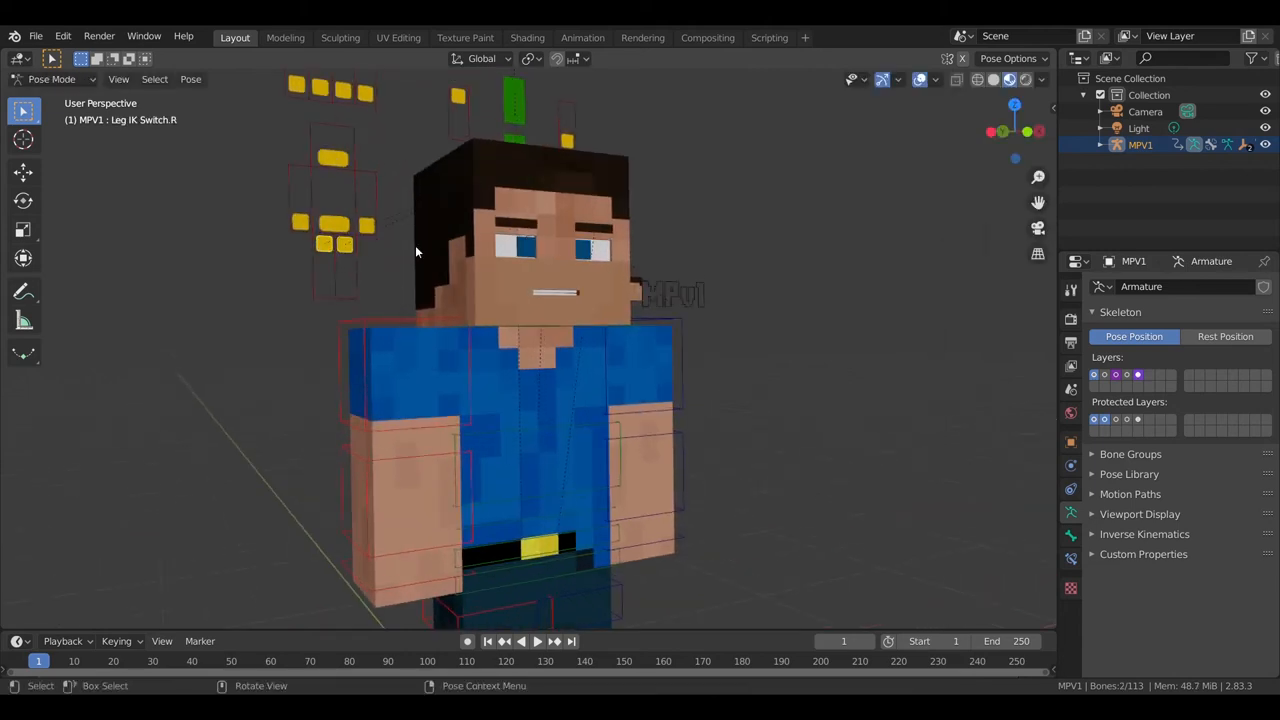
- Select Restrict Select, switch the MPV1 rig to Object Mode, then back to Pose Mode
{"action": "left_click", "coordinate": [335, 223]}
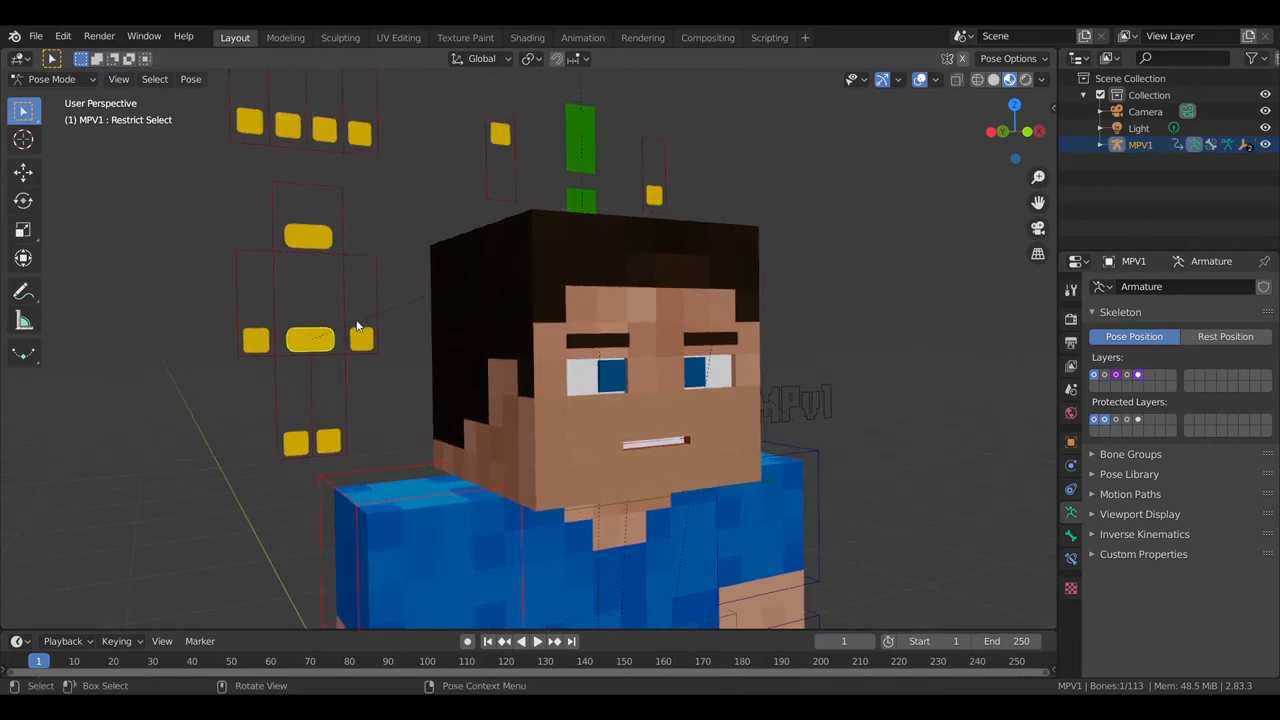
{"action": "left_click", "coordinate": [52, 79]}
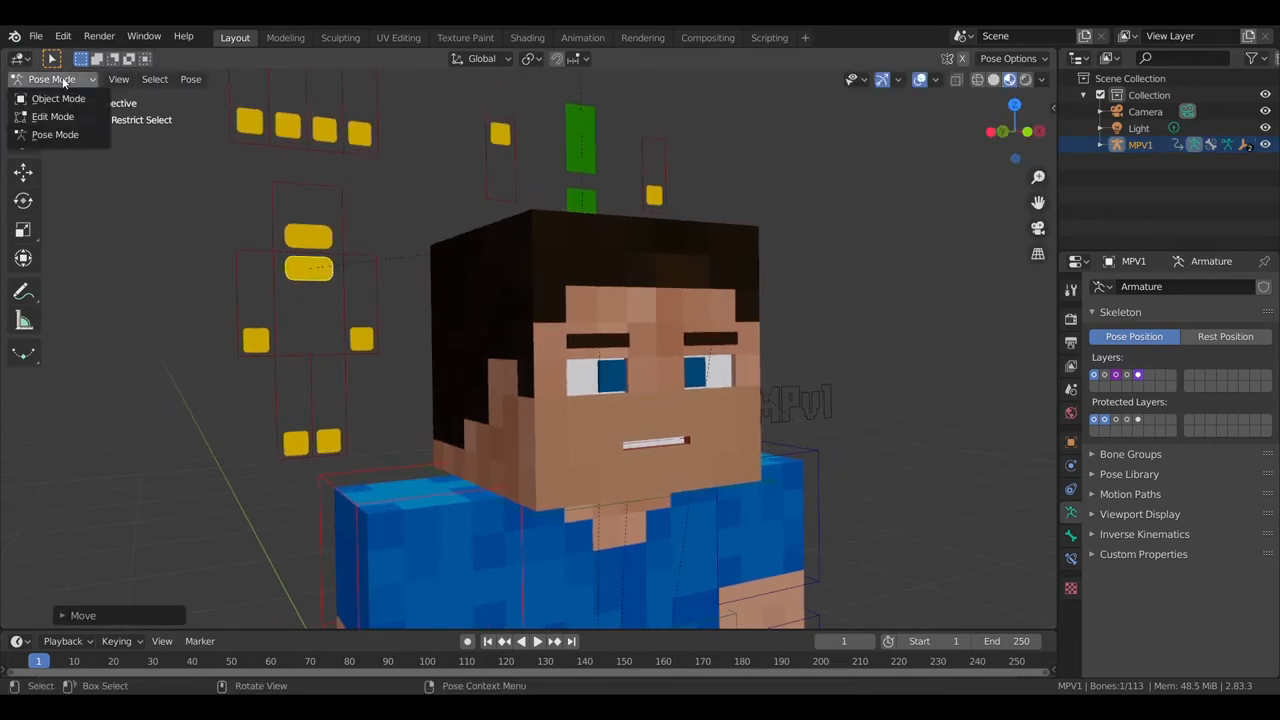
{"action": "left_click", "coordinate": [58, 98]}
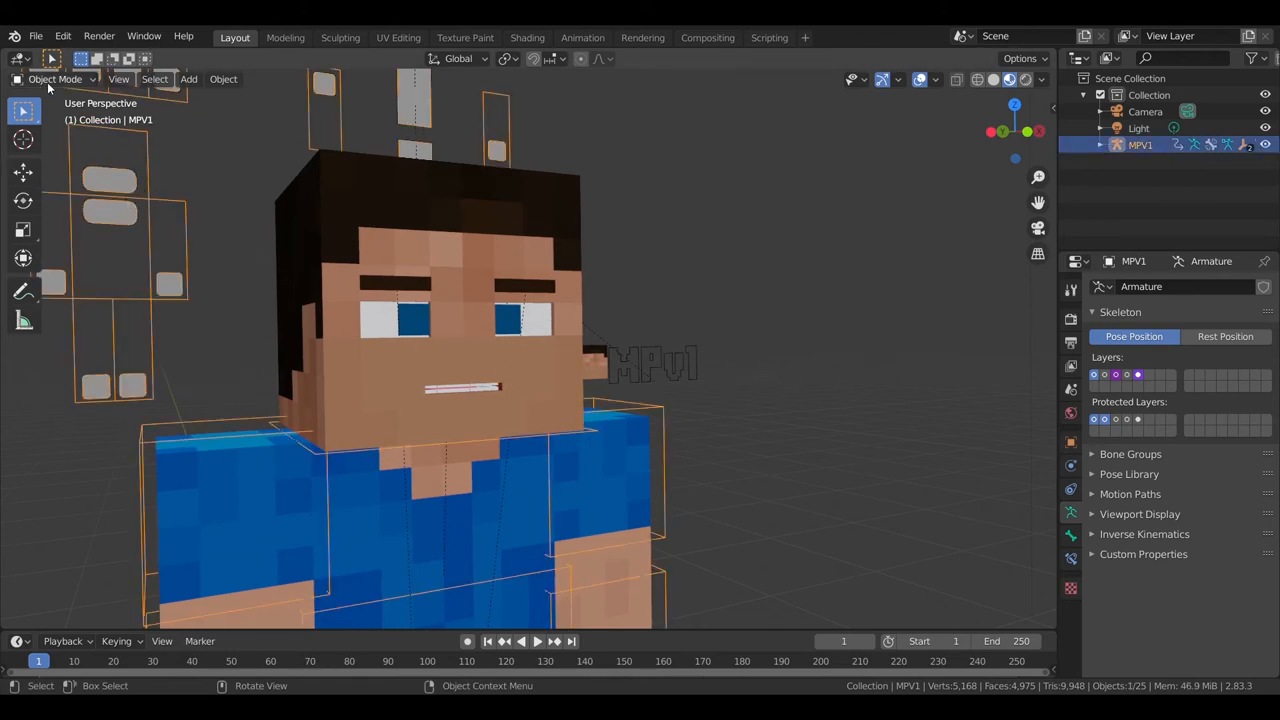
{"action": "left_click", "coordinate": [55, 79]}
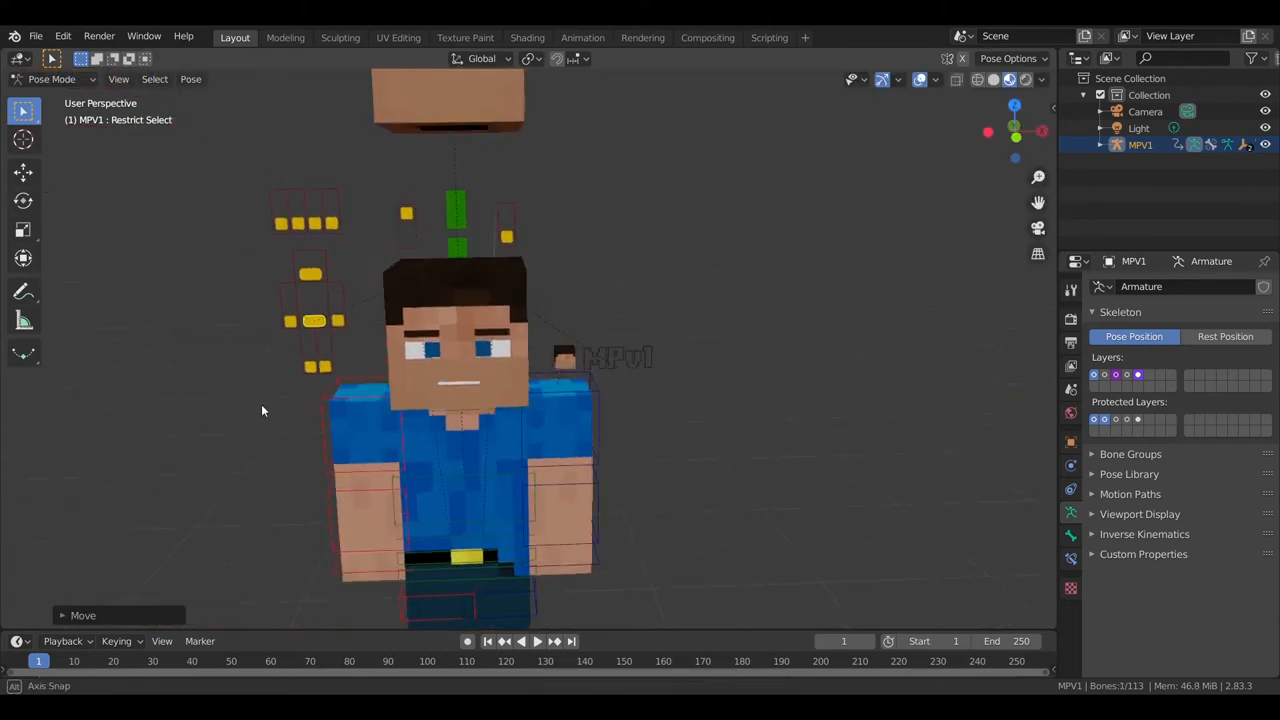
- Move the Alex Arms switch bone up twice, confirming each new position
{"action": "key", "text": "g"}
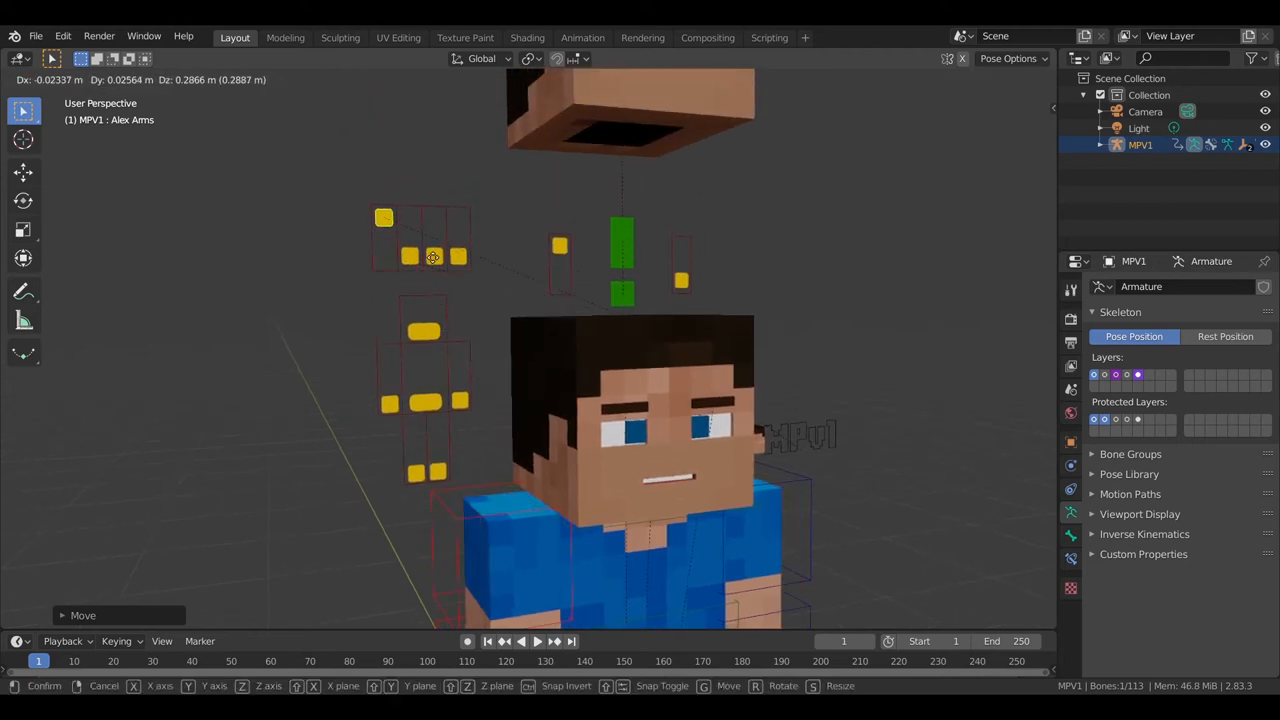
{"action": "left_click", "coordinate": [433, 255]}
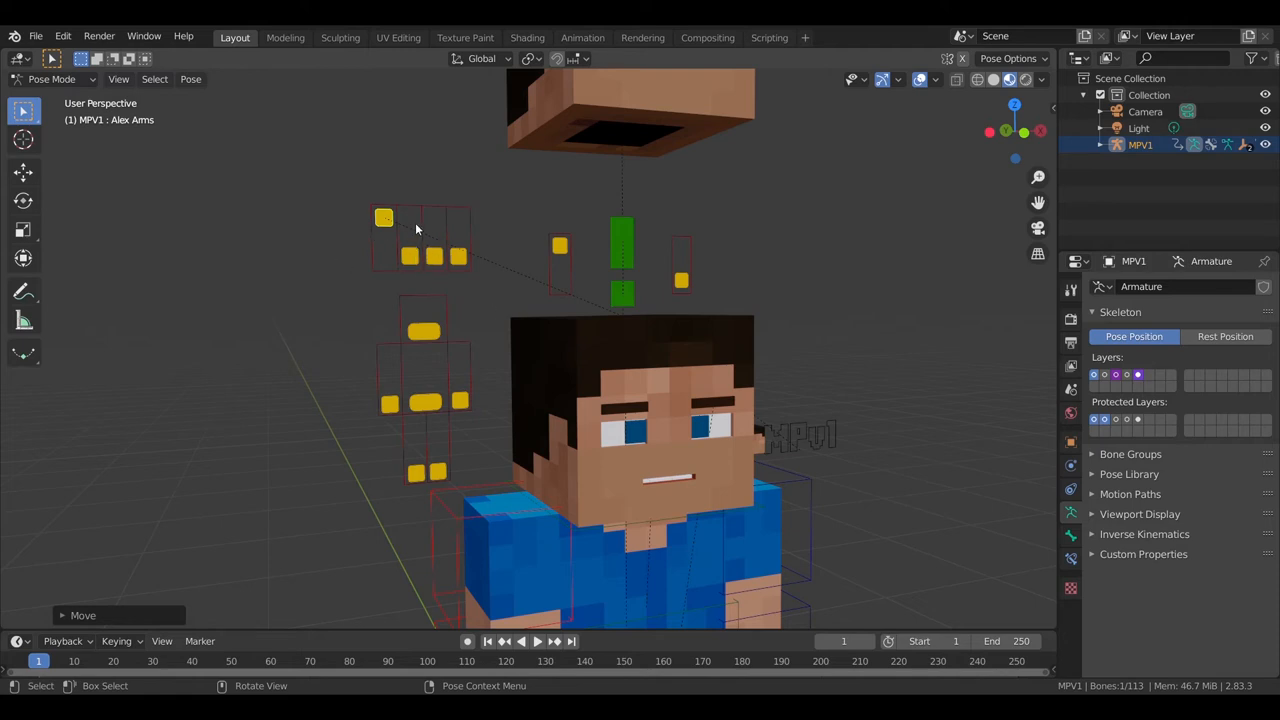
{"action": "key", "text": "g"}
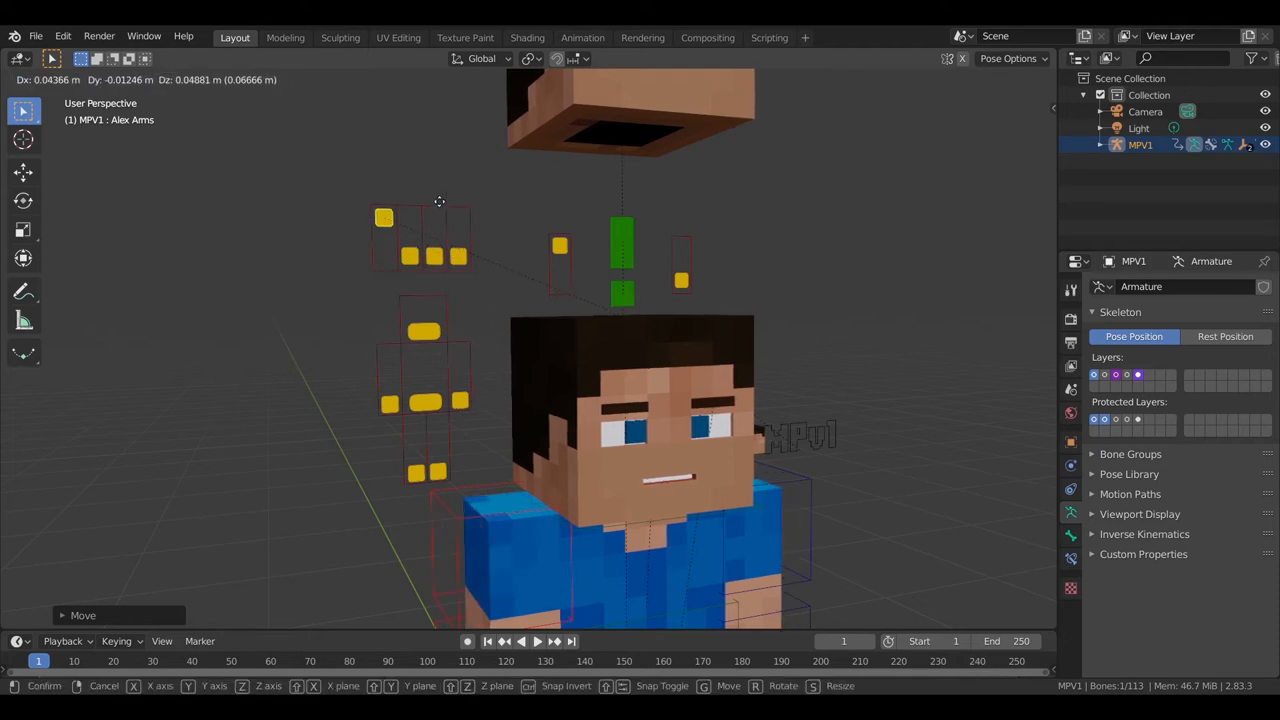
{"action": "left_click", "coordinate": [408, 256]}
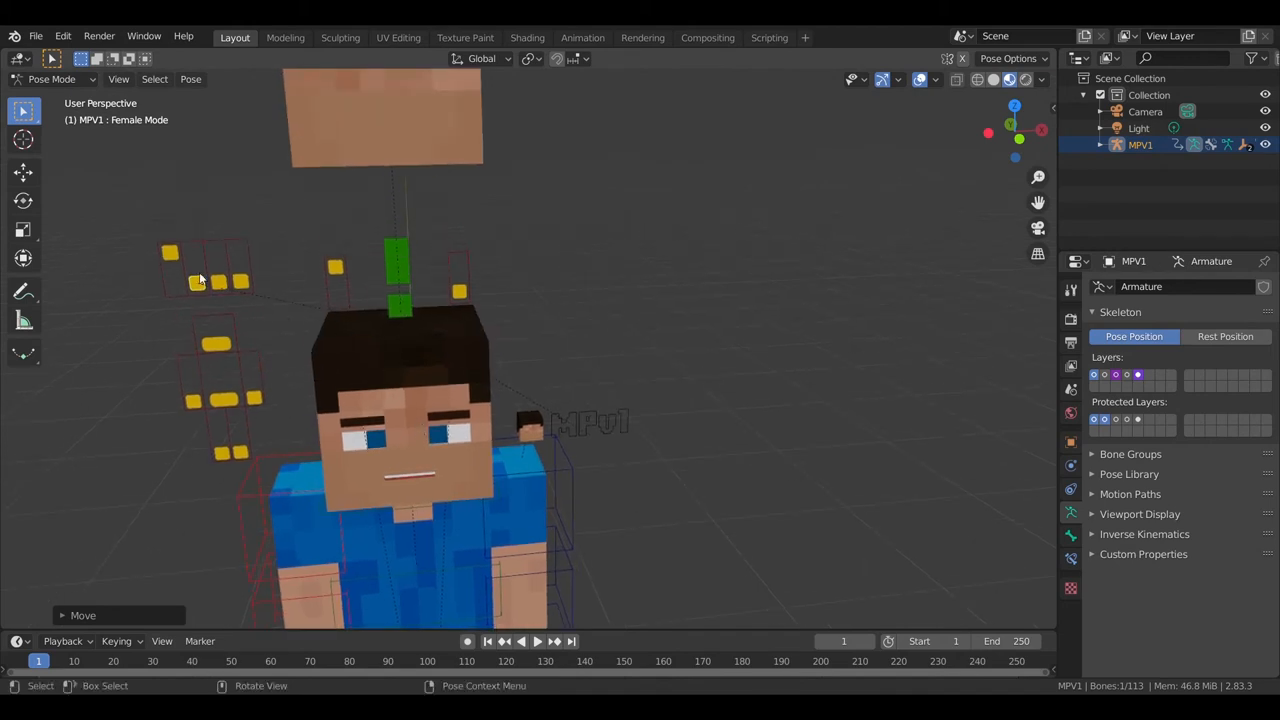
- Select the SSS switch, zoom on the head, and orbit to face the body switches
{"action": "left_click", "coordinate": [170, 252]}
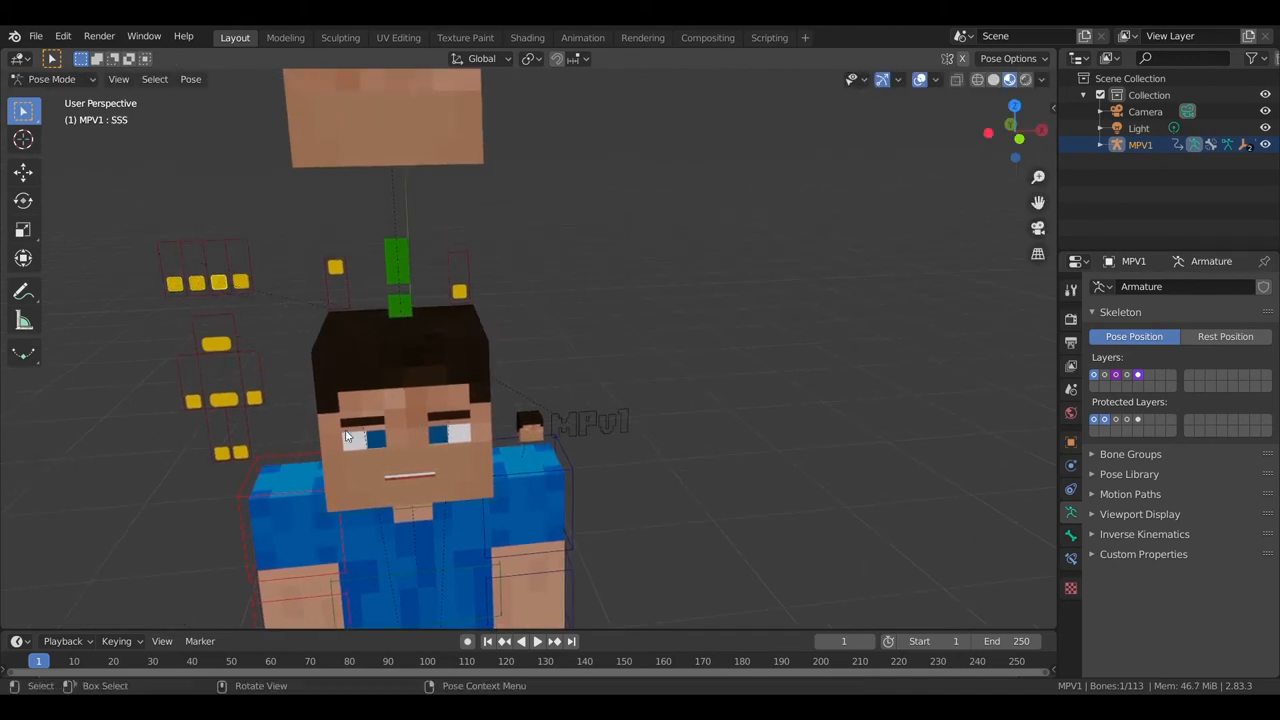
{"action": "key", "text": "g"}
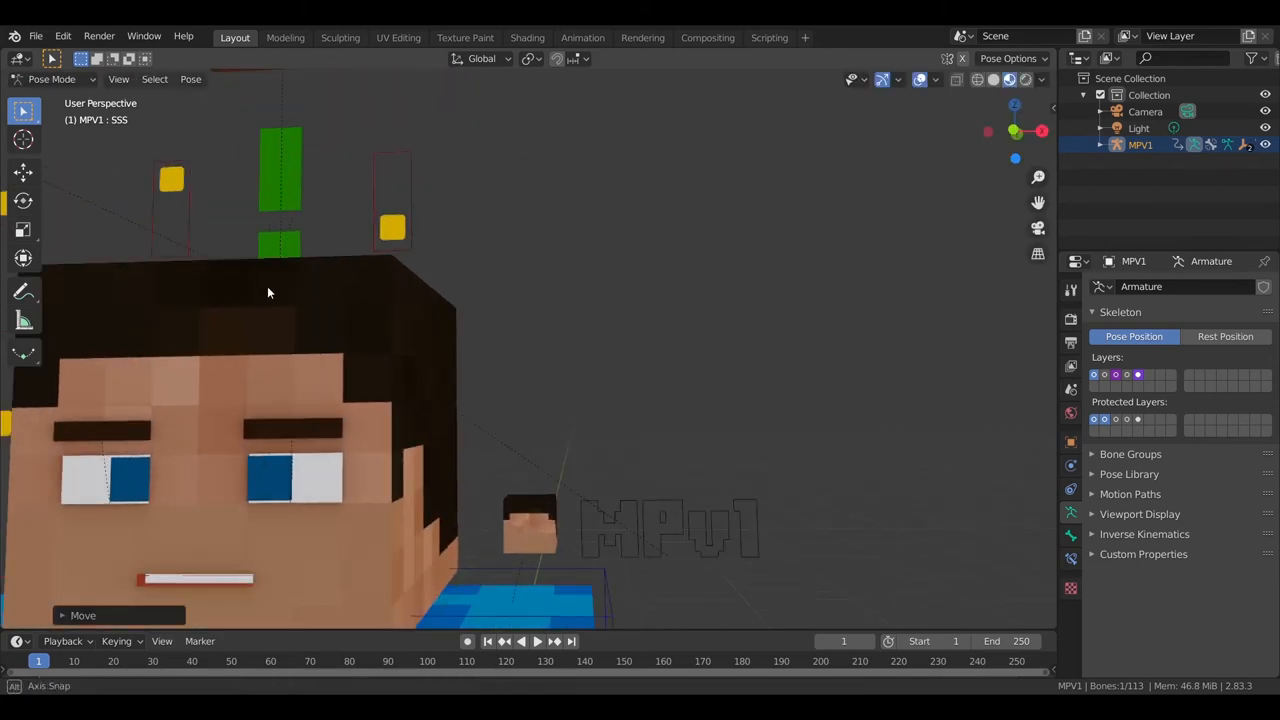
{"action": "left_click_drag", "start_coordinate": [300, 300], "coordinate": [360, 310]}
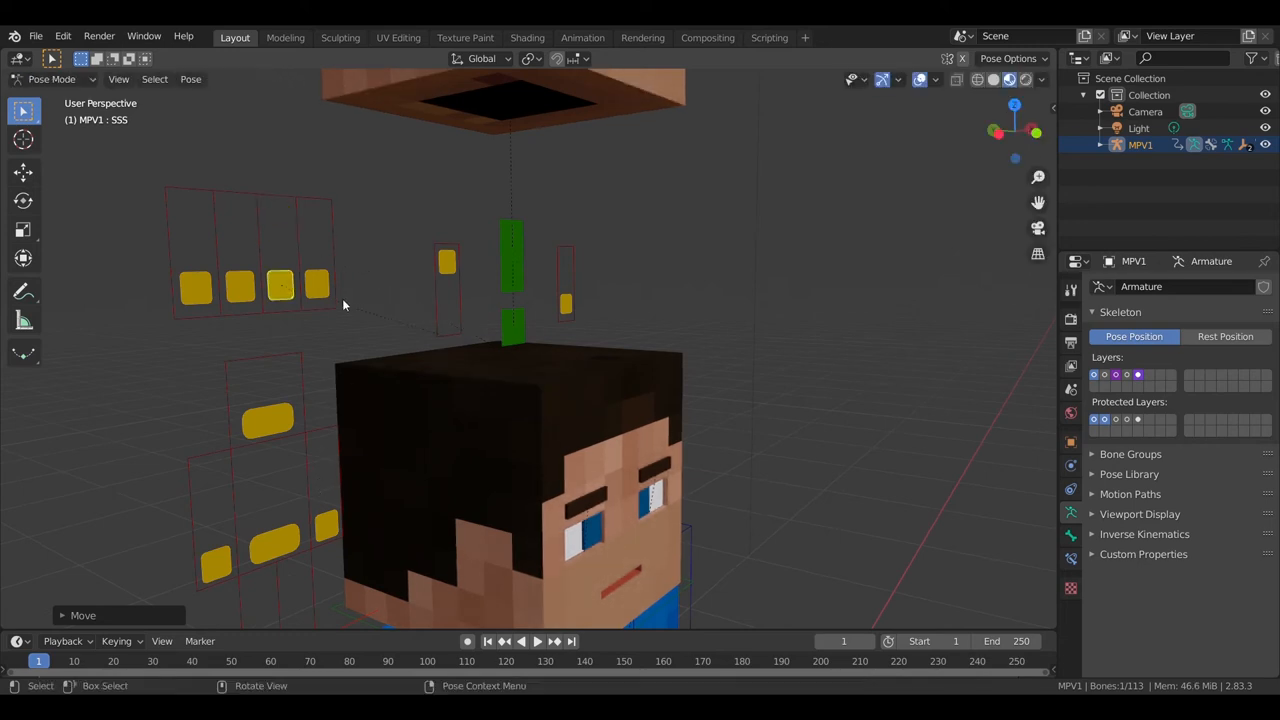
{"action": "key", "text": "g"}
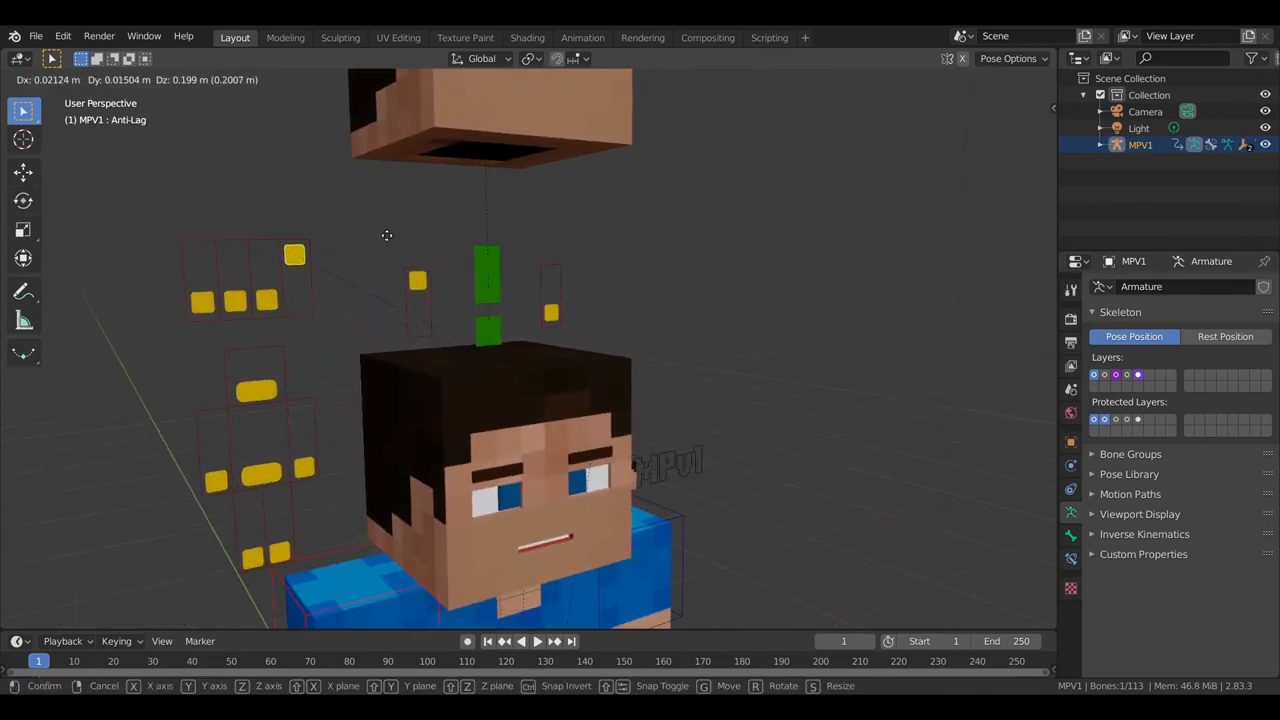
- Confirm the Anti-Lag switch on and the Body Options switch change
{"action": "left_click", "coordinate": [378, 420]}
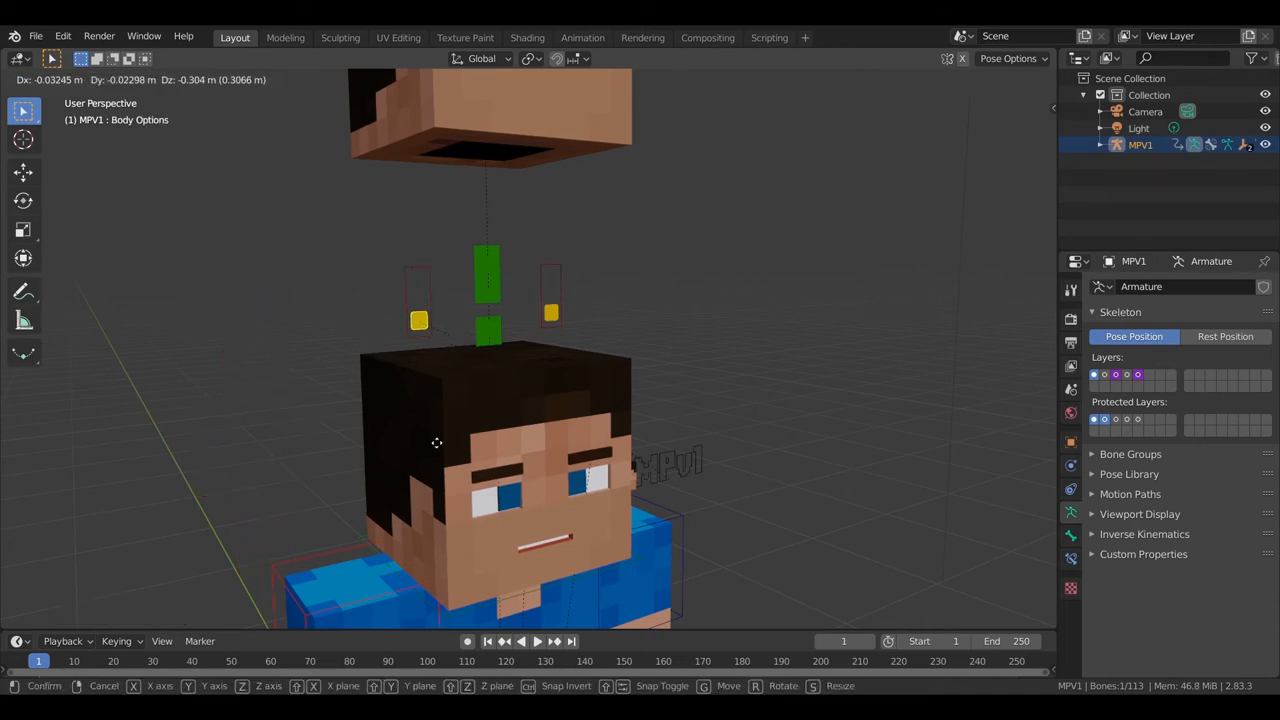
{"action": "left_click", "coordinate": [436, 443]}
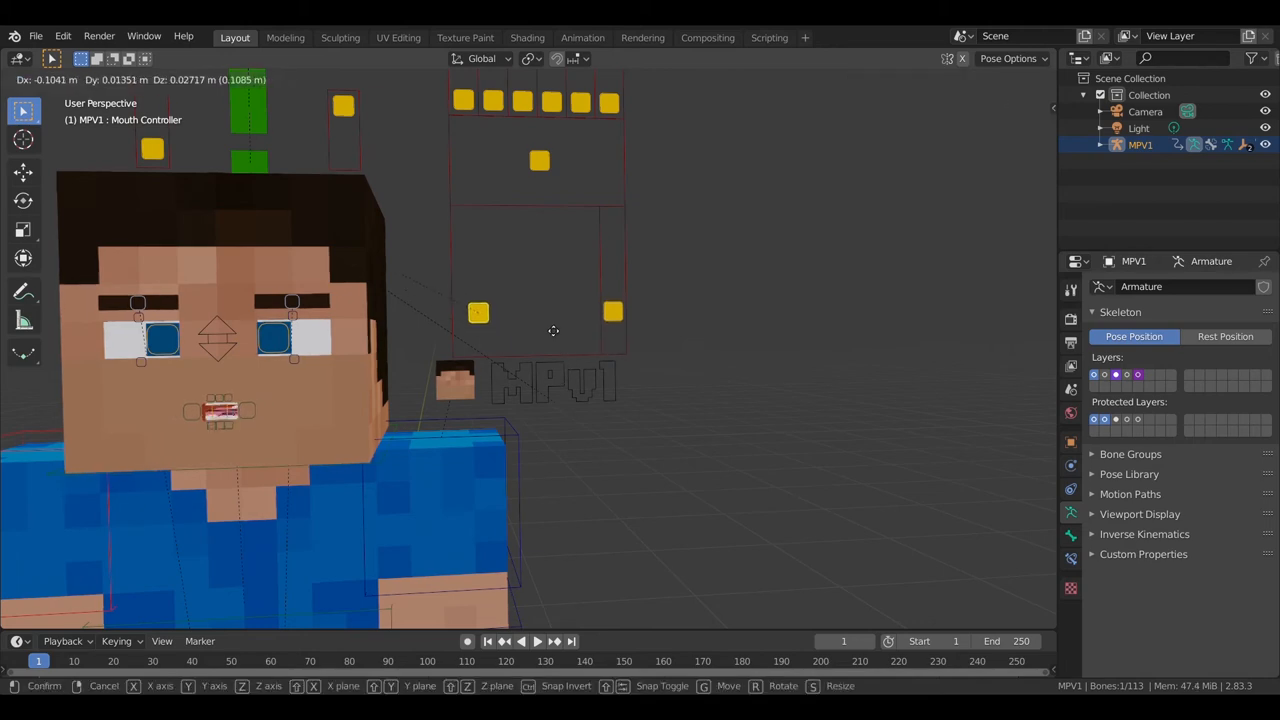
{"action": "mouse_move", "coordinate": [630, 357]}
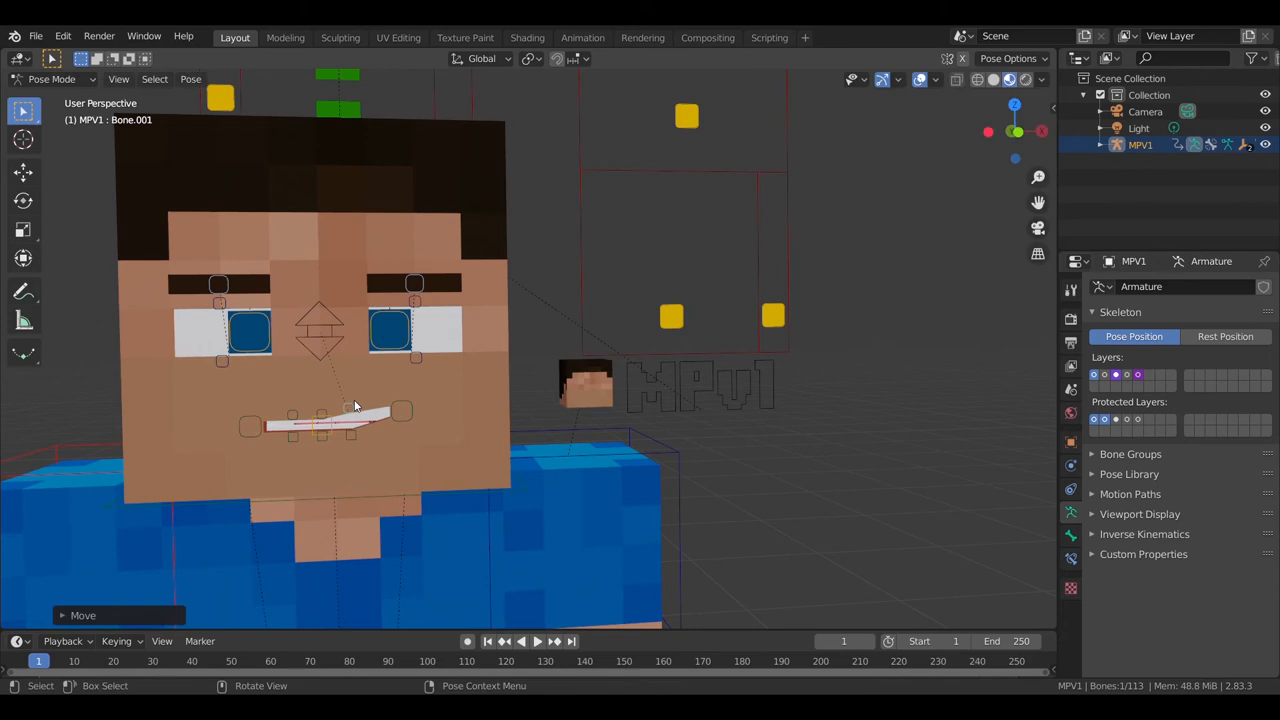
- Move the Teeth Controller switch to show teeth, then move the Mouth Controller switch
{"action": "left_click", "coordinate": [401, 412]}
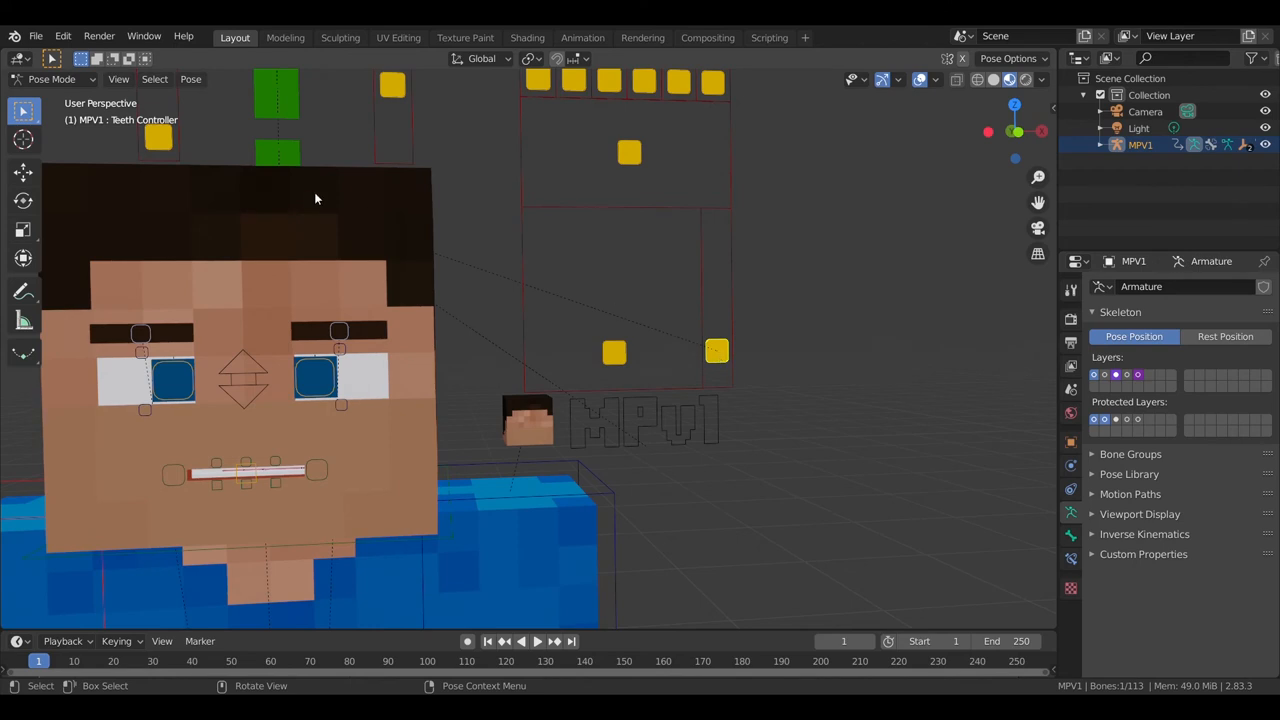
{"action": "key", "text": "g"}
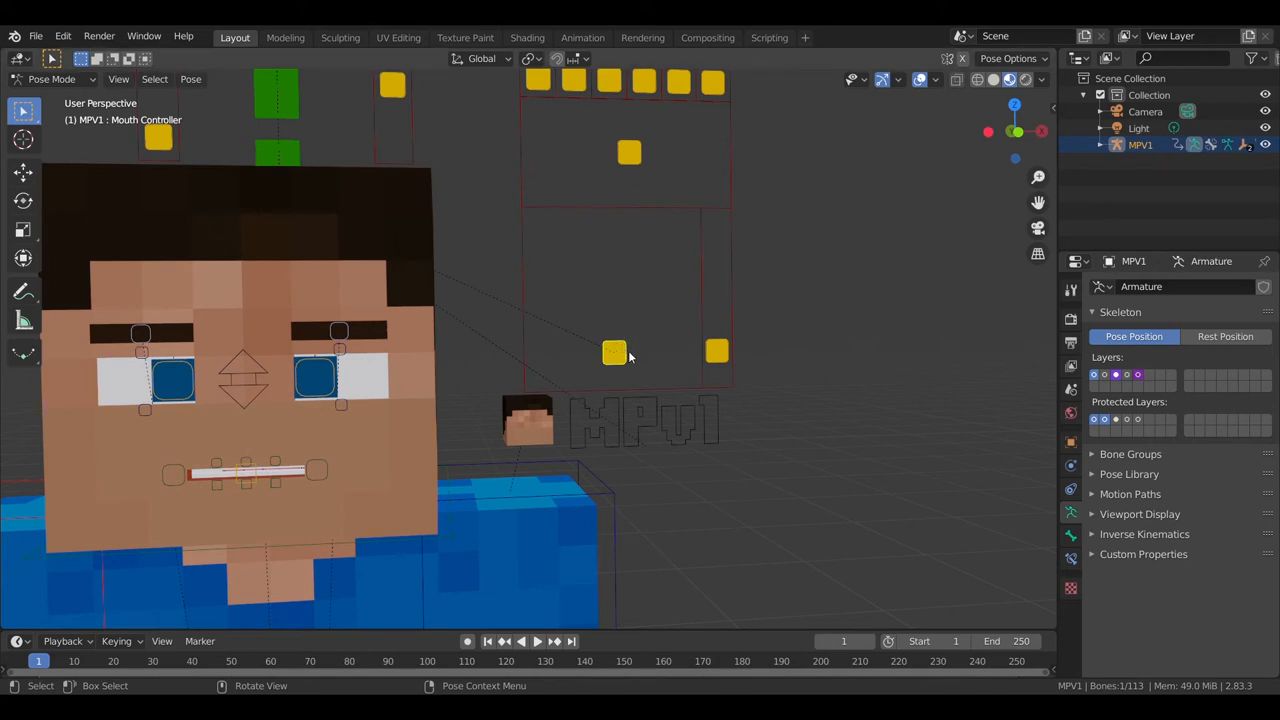
{"action": "key", "text": "g"}
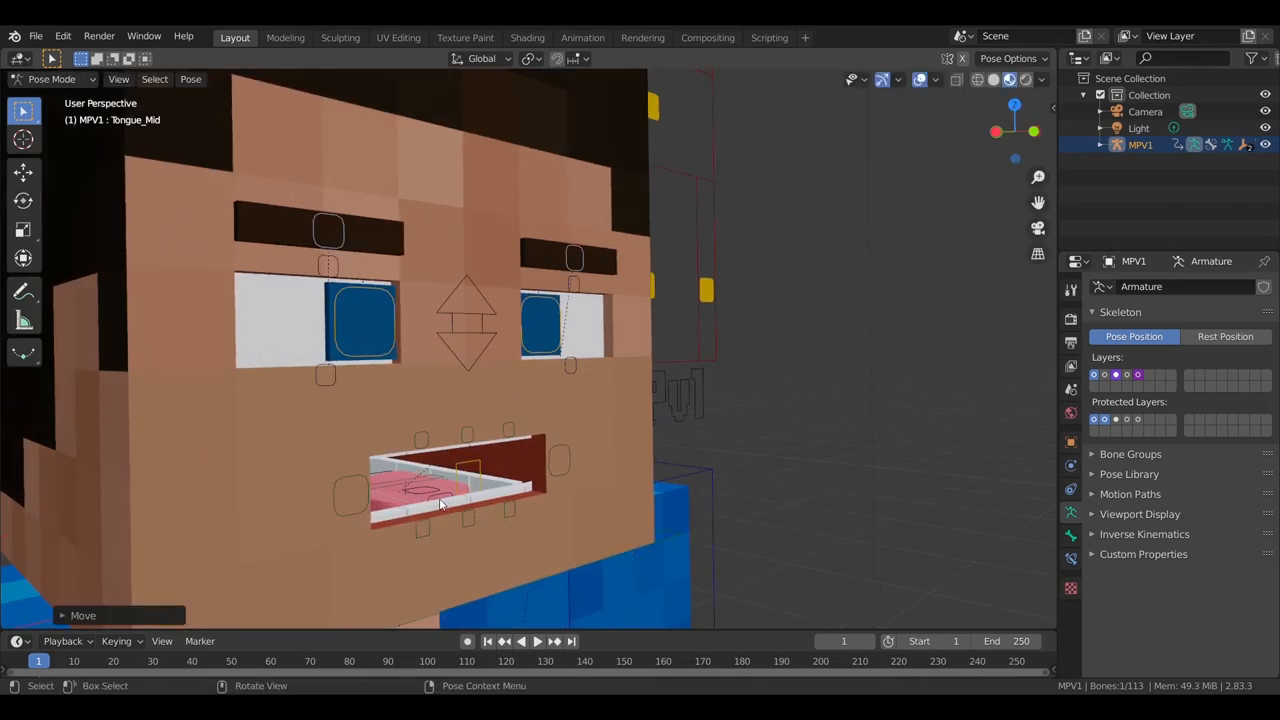
- Move the Tongue_Mid and Tongue_Front bones to pull the pink tongue past the lips
{"action": "key", "text": "g"}
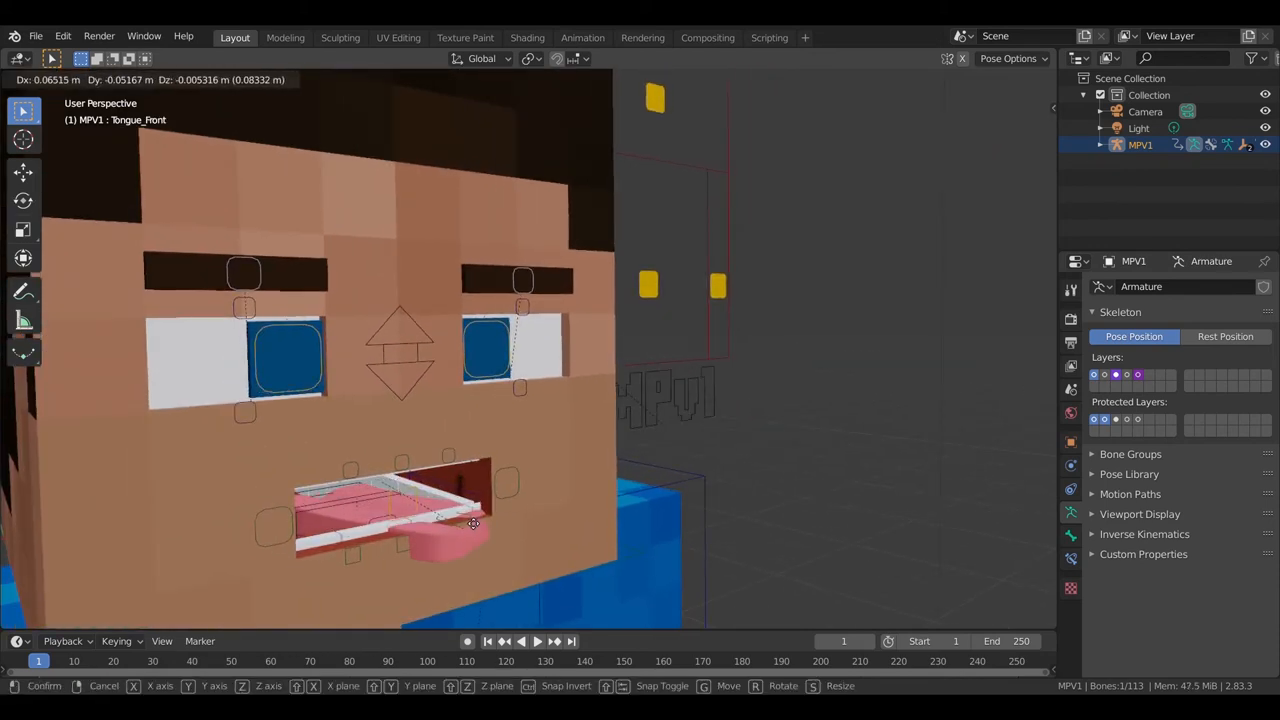
{"action": "key", "text": "y"}
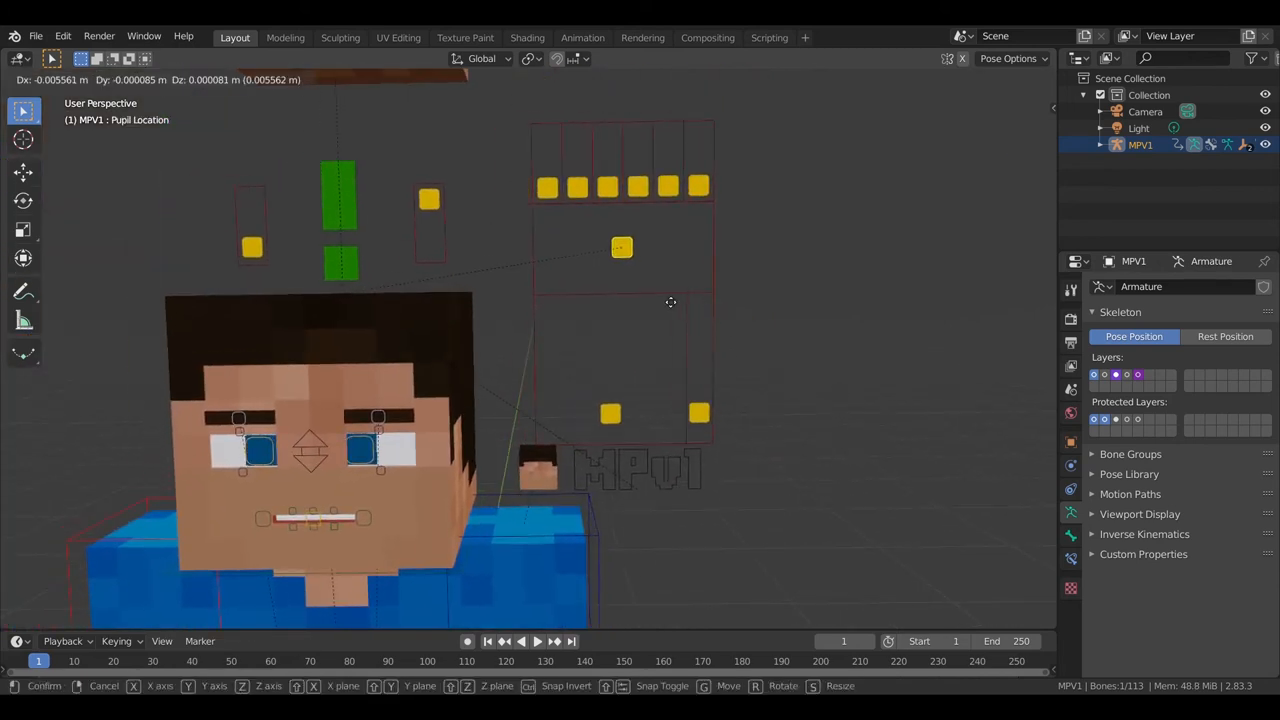
{"action": "mouse_move", "coordinate": [692, 285]}
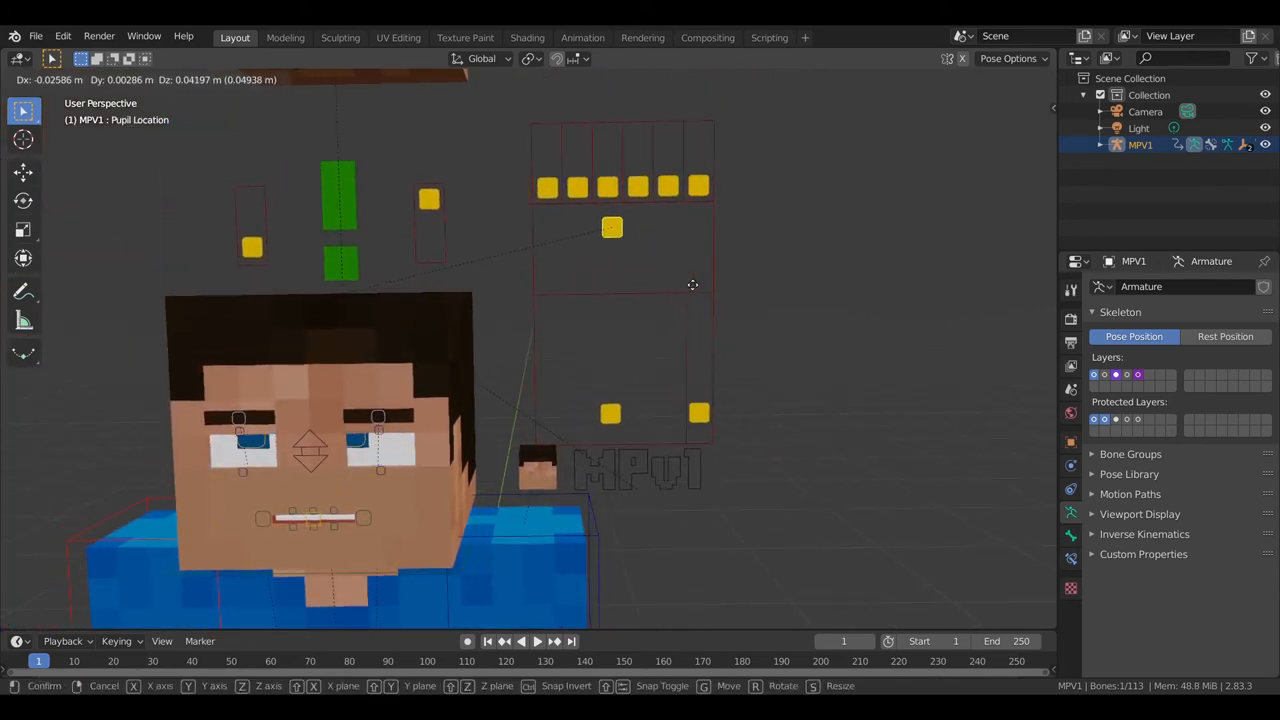
{"action": "mouse_move", "coordinate": [709, 309]}
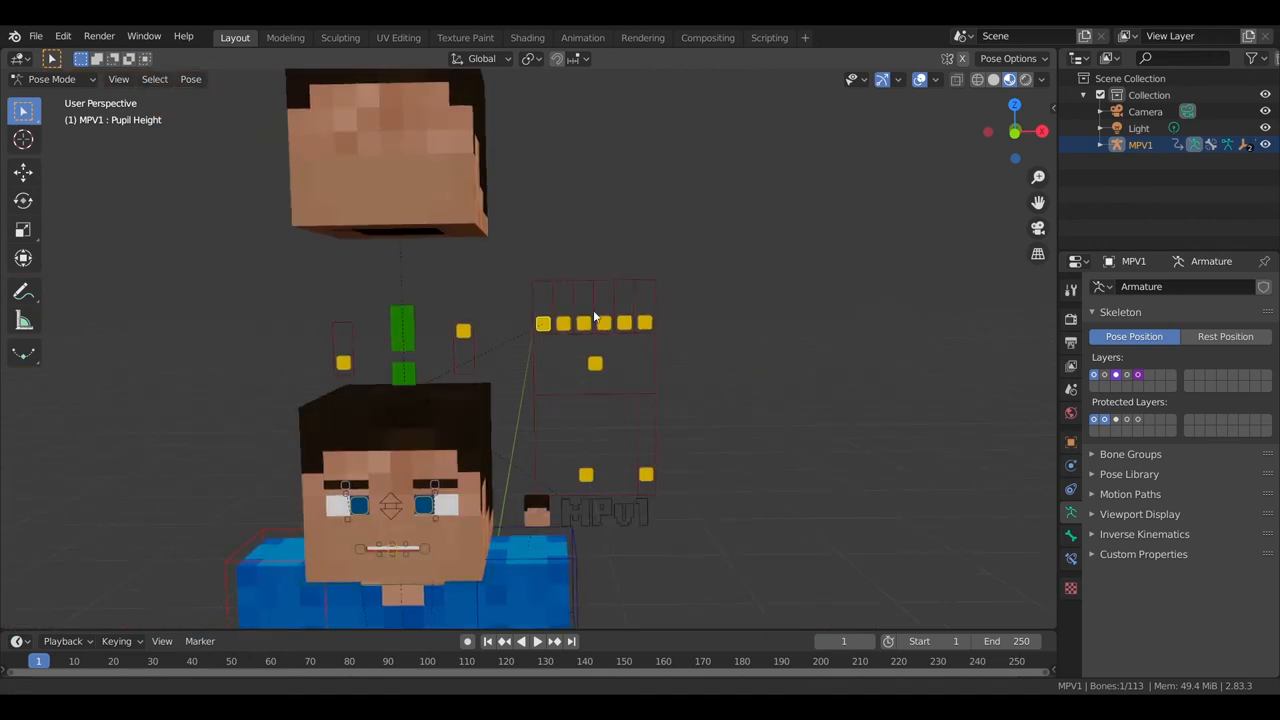
- Move the Pupil Height switch, then adjust the right eyebrow and left upper eyelid controls
{"action": "key", "text": "g"}
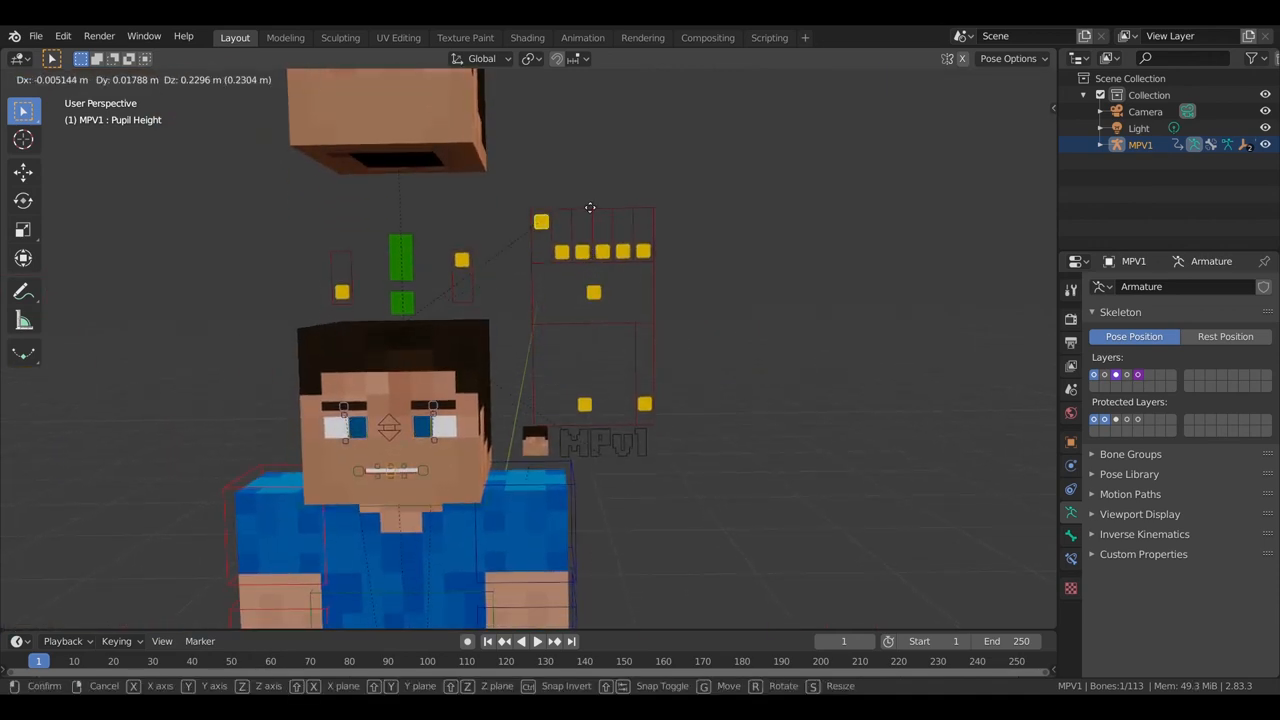
{"action": "mouse_move", "coordinate": [603, 320]}
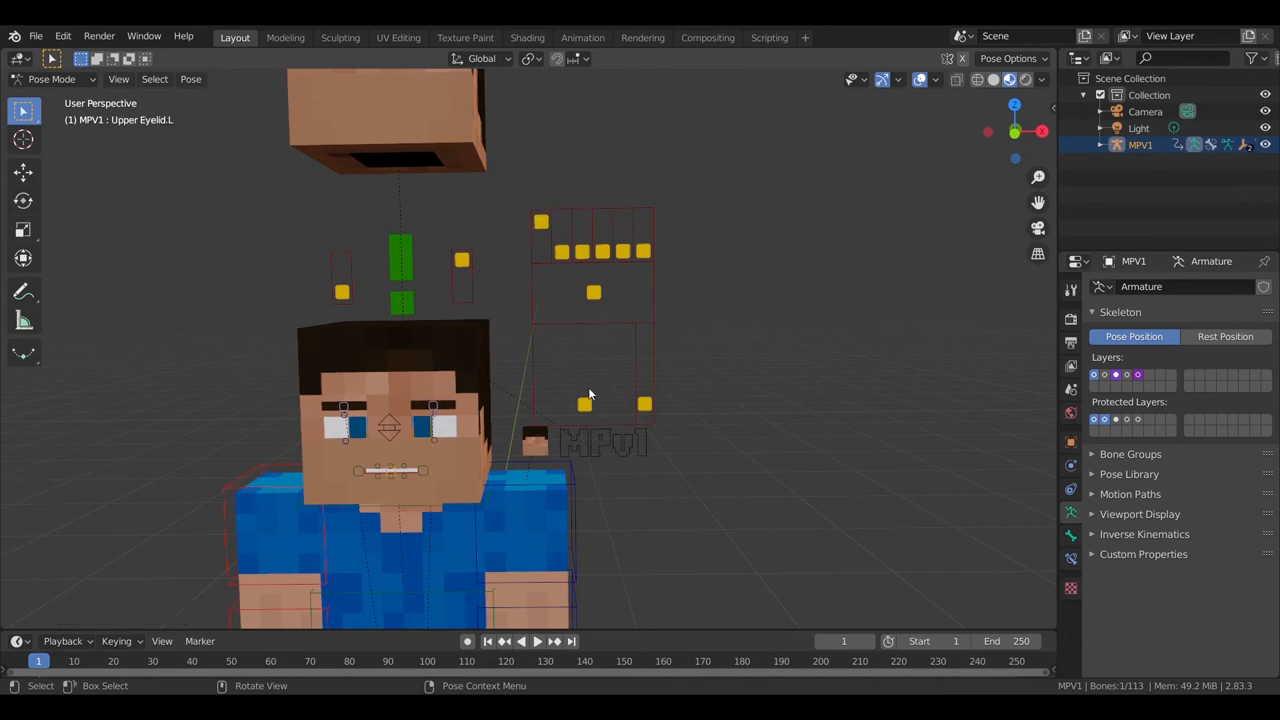
{"action": "left_click", "coordinate": [593, 292]}
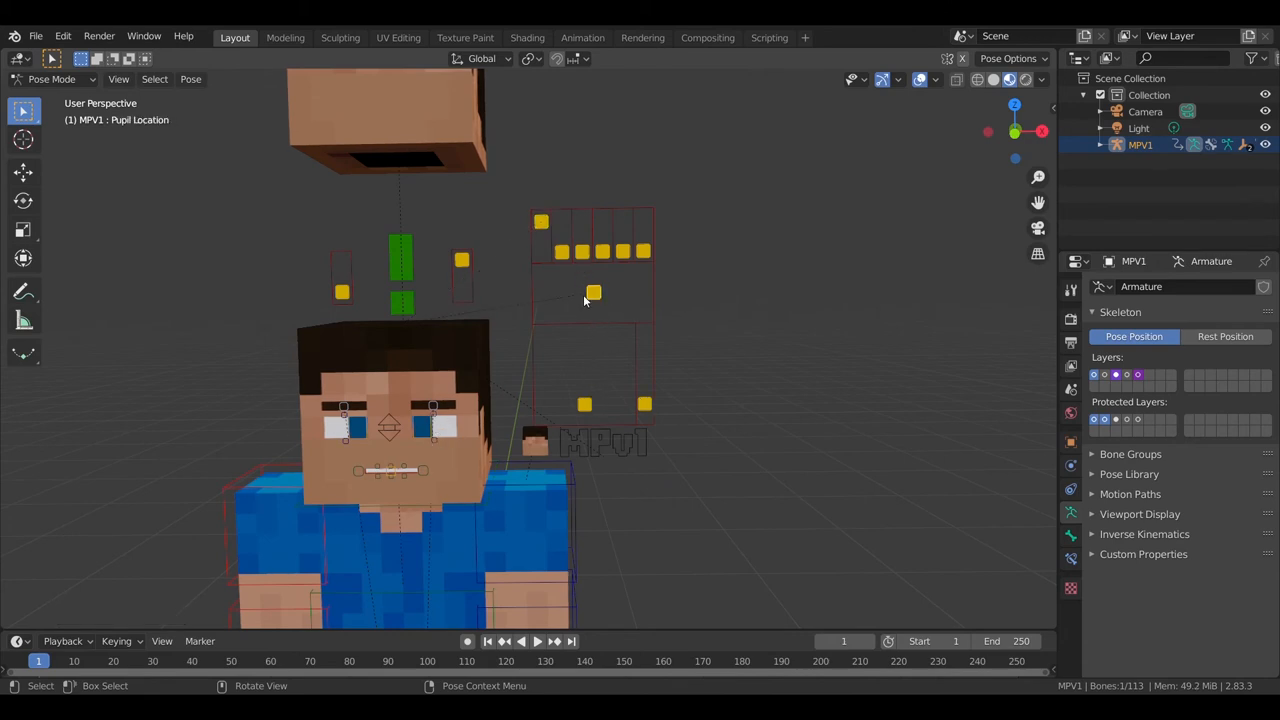
{"action": "mouse_move", "coordinate": [420, 432]}
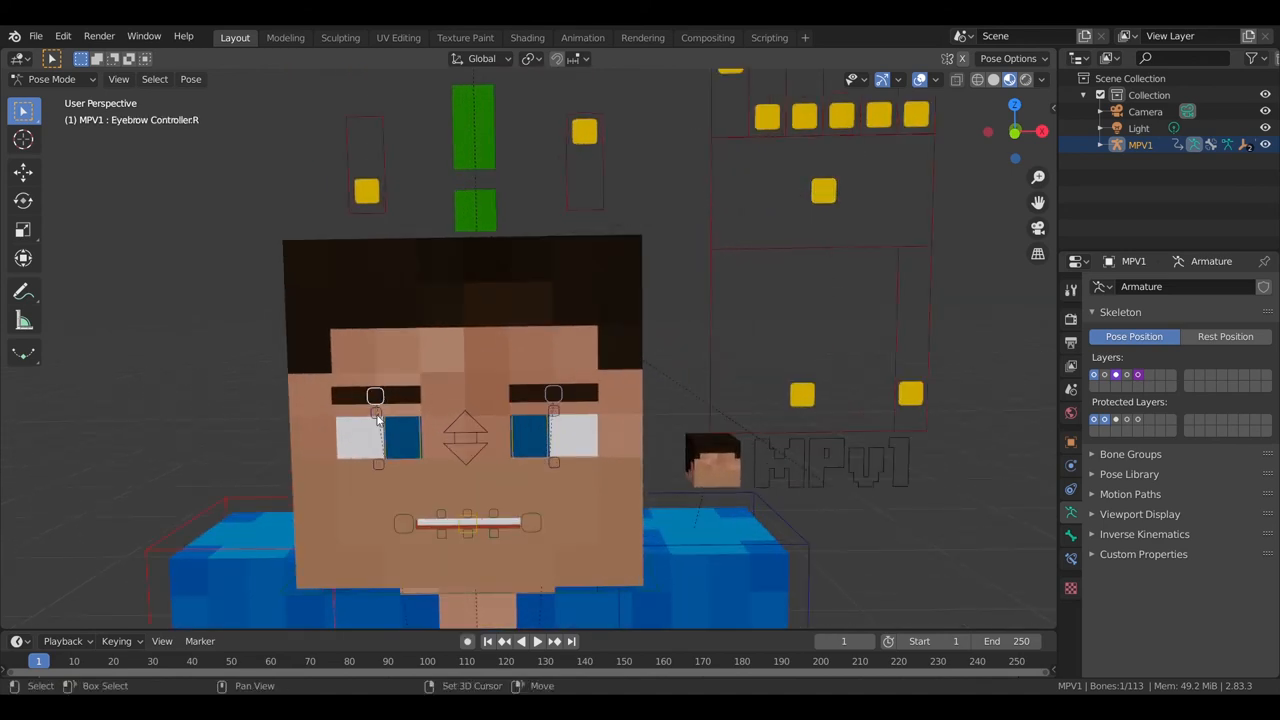
{"action": "left_click", "coordinate": [555, 410]}
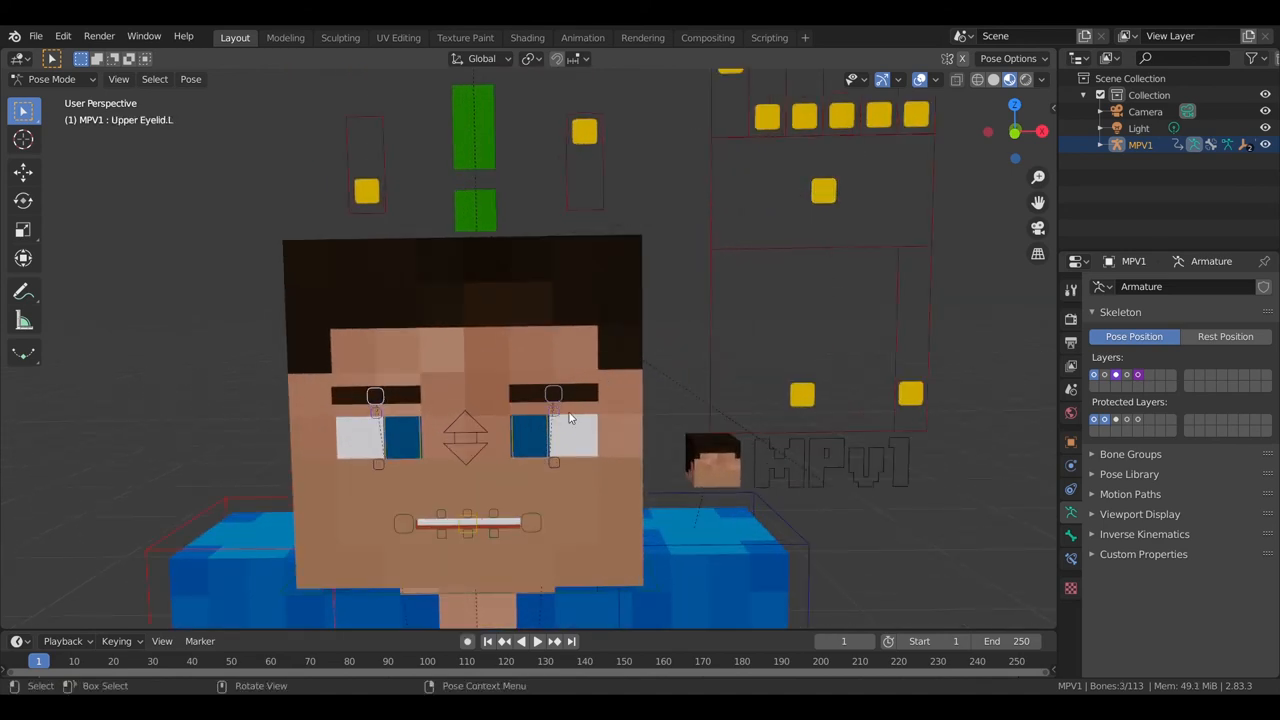
{"action": "key", "text": "g"}
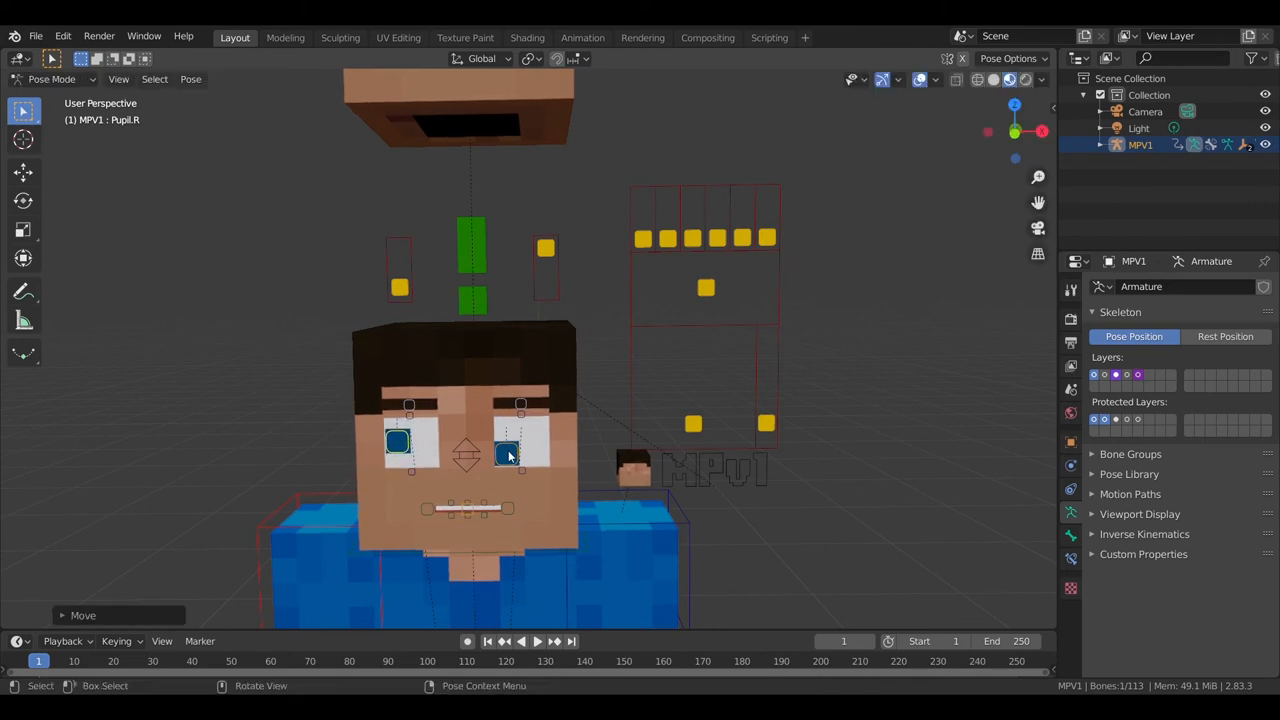
- Shift the pupils' gaze, then select the Pupil Location switch and left pupil control
{"action": "key", "text": "g"}
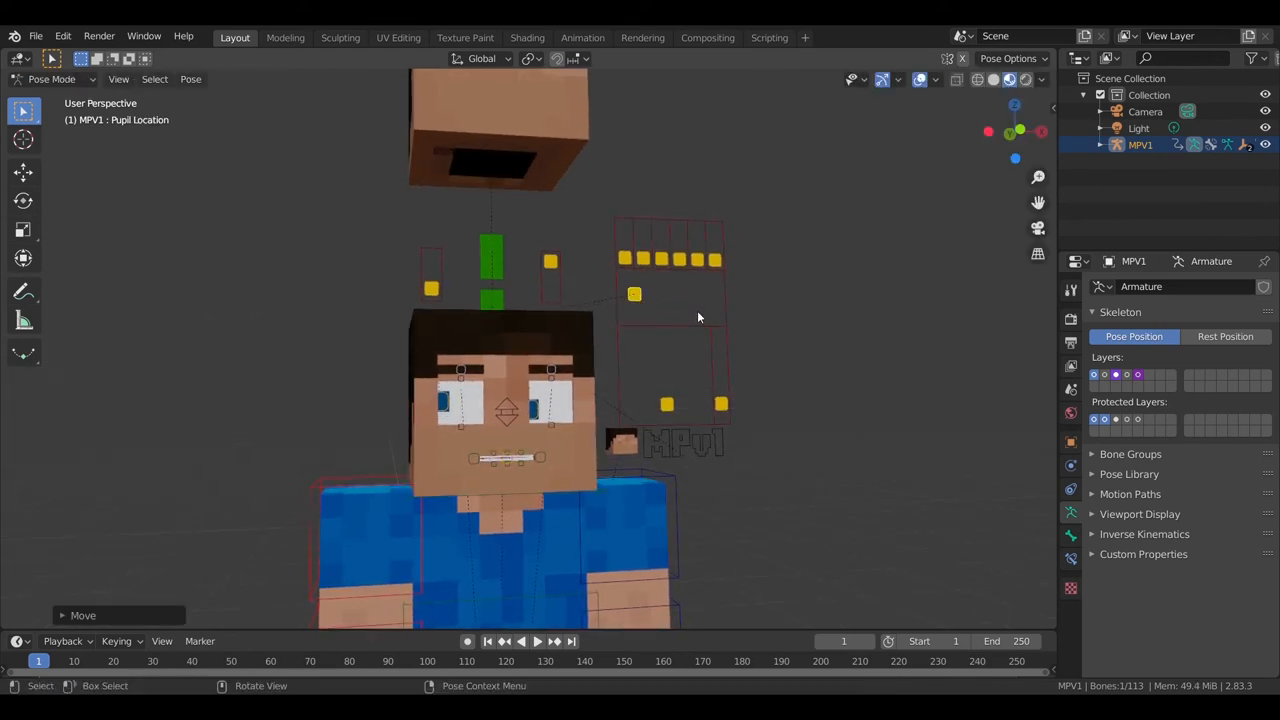
{"action": "left_click", "coordinate": [447, 401]}
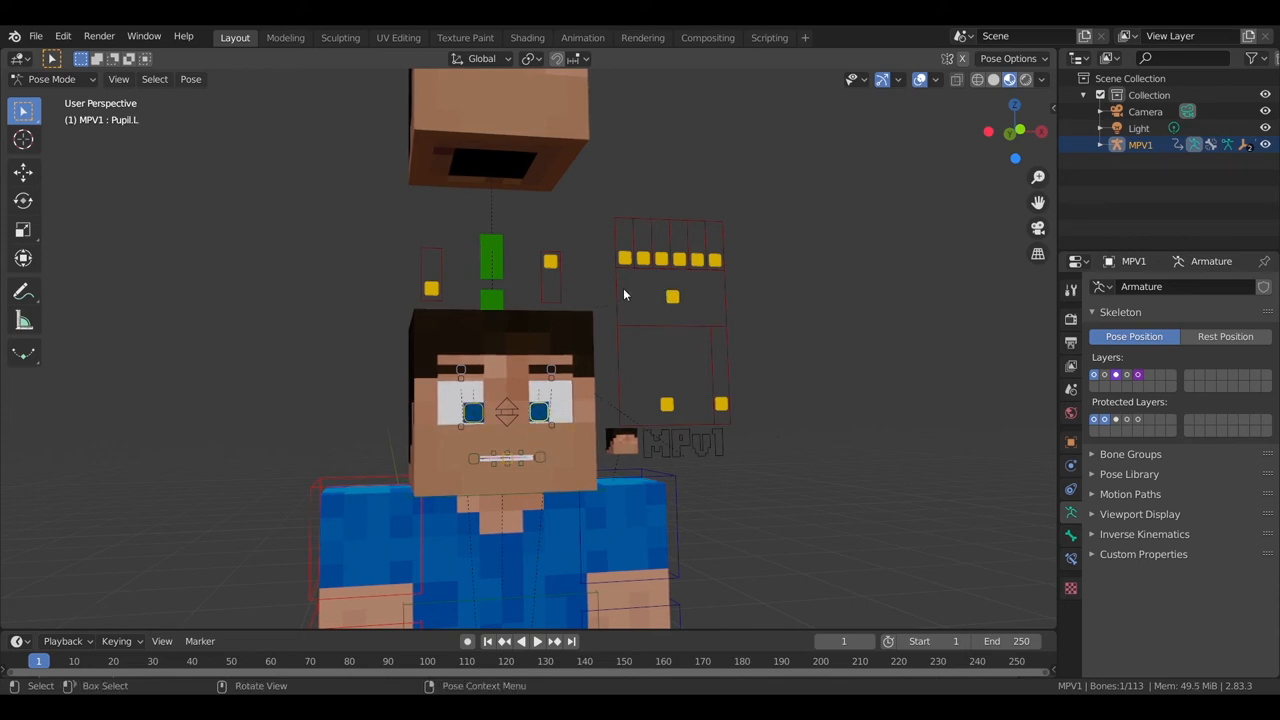
{"action": "left_click", "coordinate": [643, 258]}
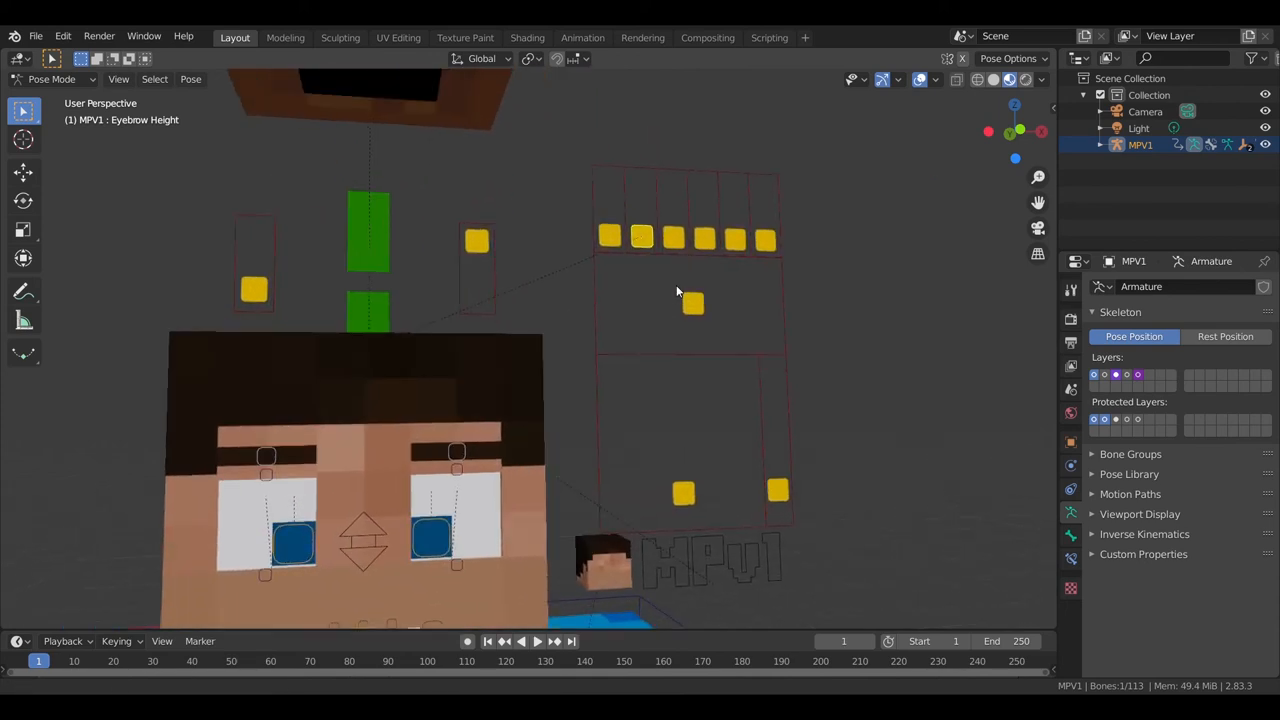
- Slide the Eyebrow Height switch, then the Square/Round Mouth switch to reshape the mouth
{"action": "key", "text": "g"}
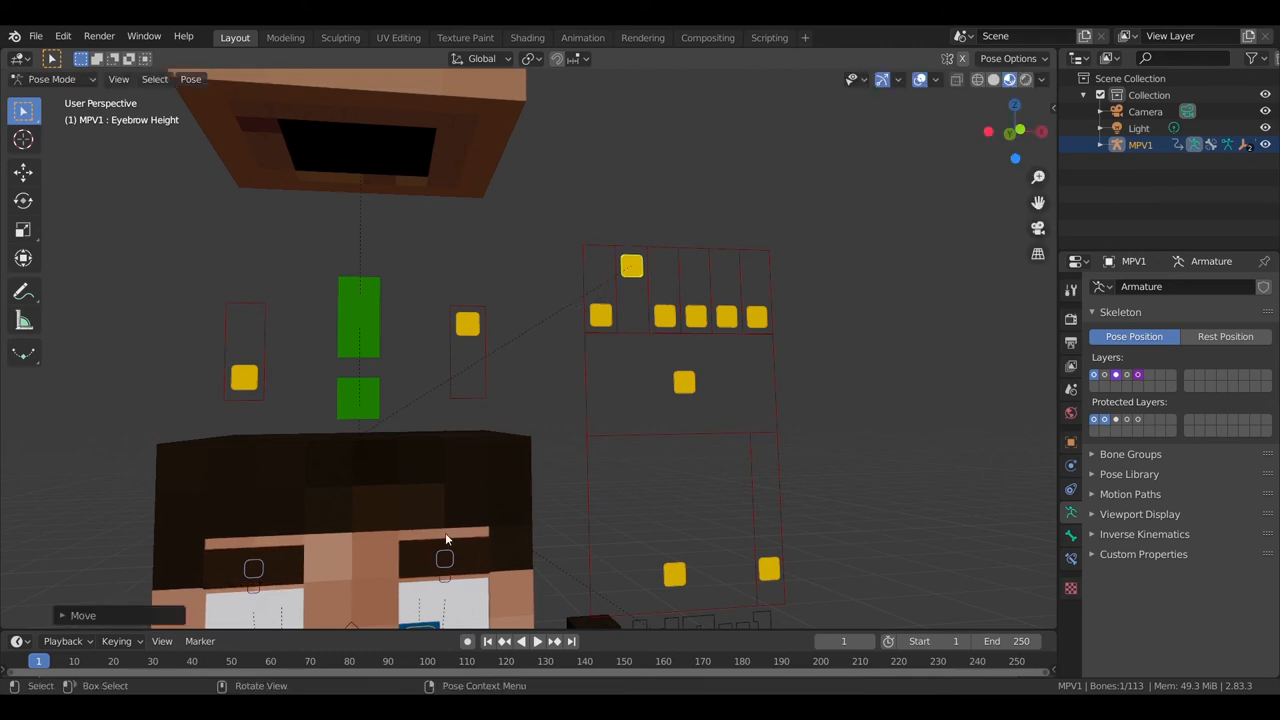
{"action": "key", "text": "g"}
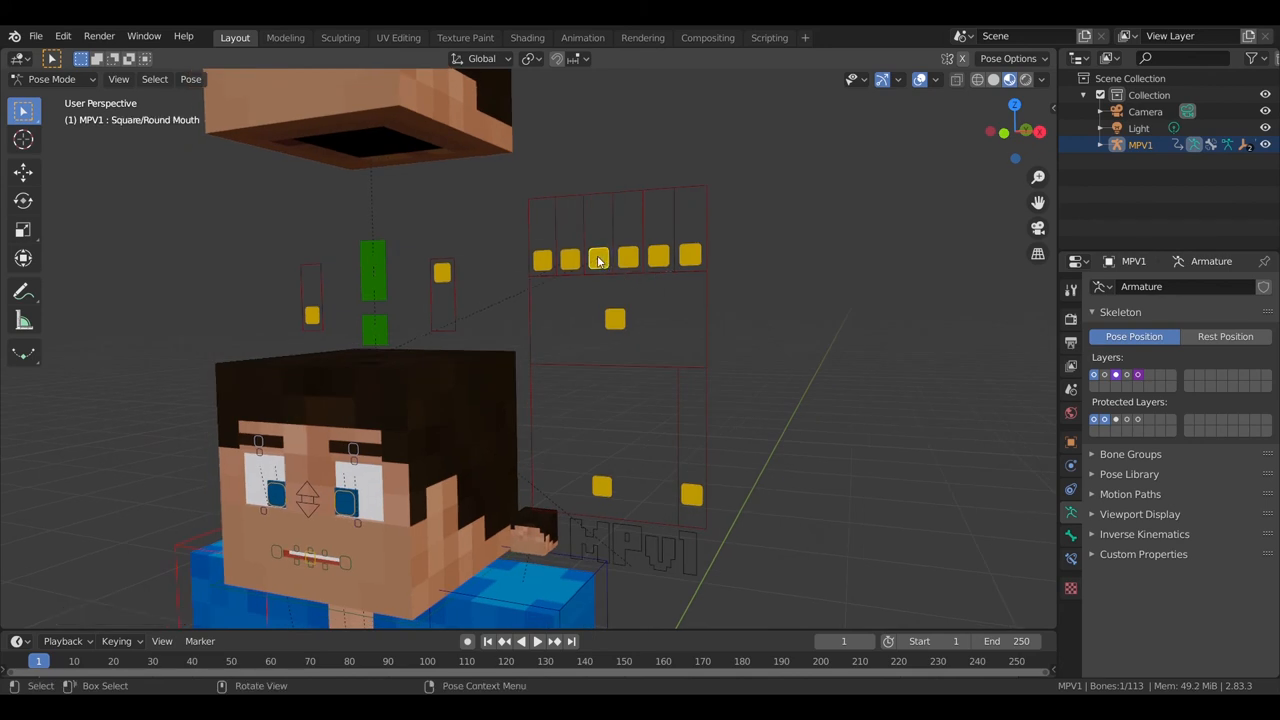
{"action": "key", "text": "g"}
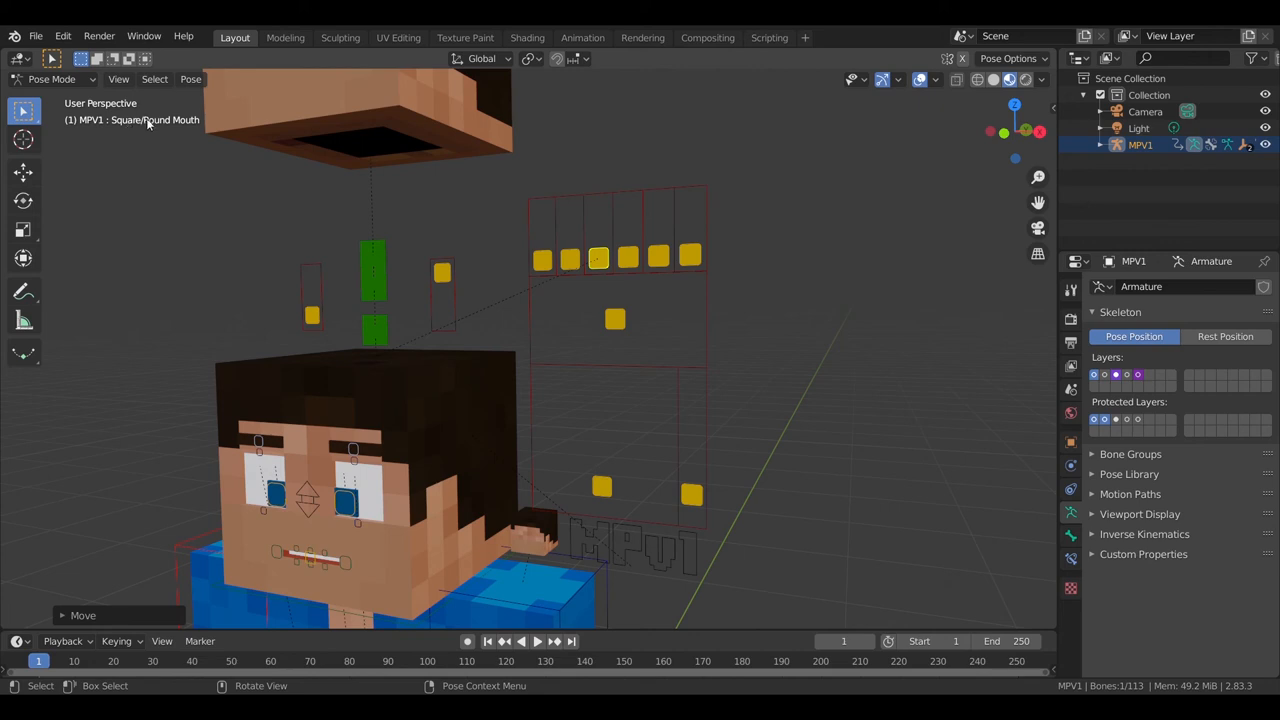
{"action": "mouse_move", "coordinate": [147, 123]}
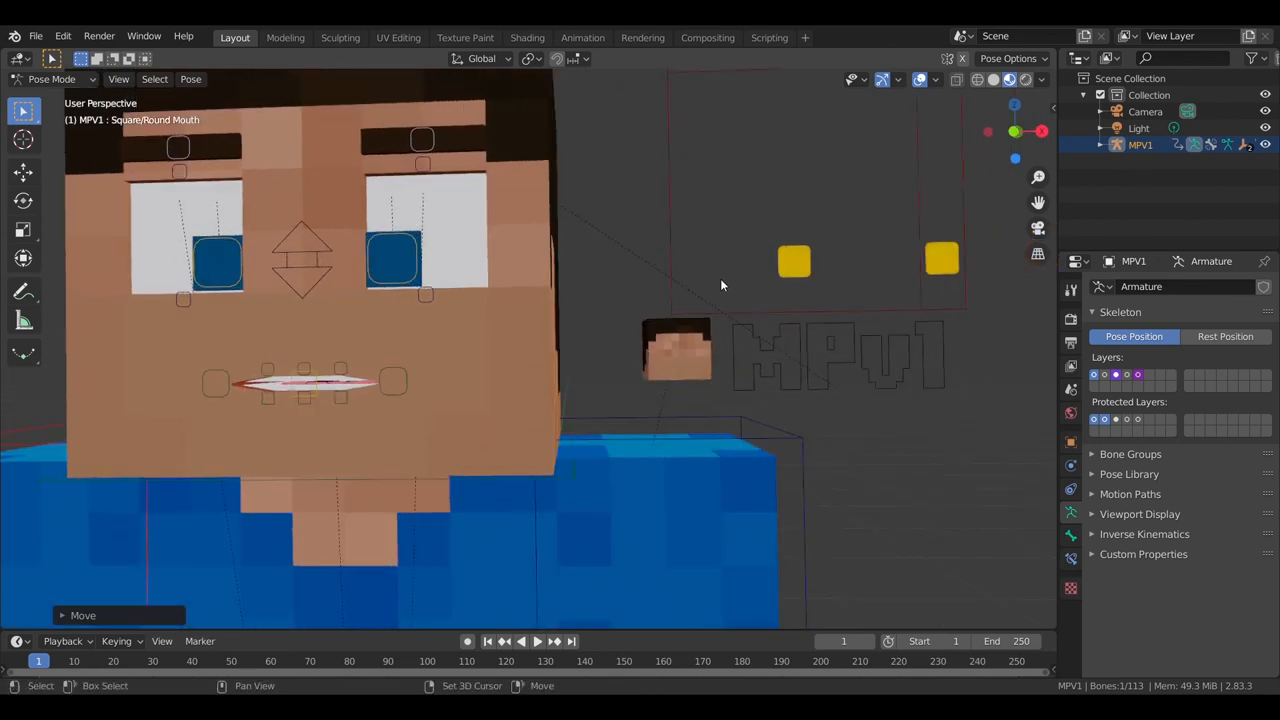
{"action": "key", "text": "g"}
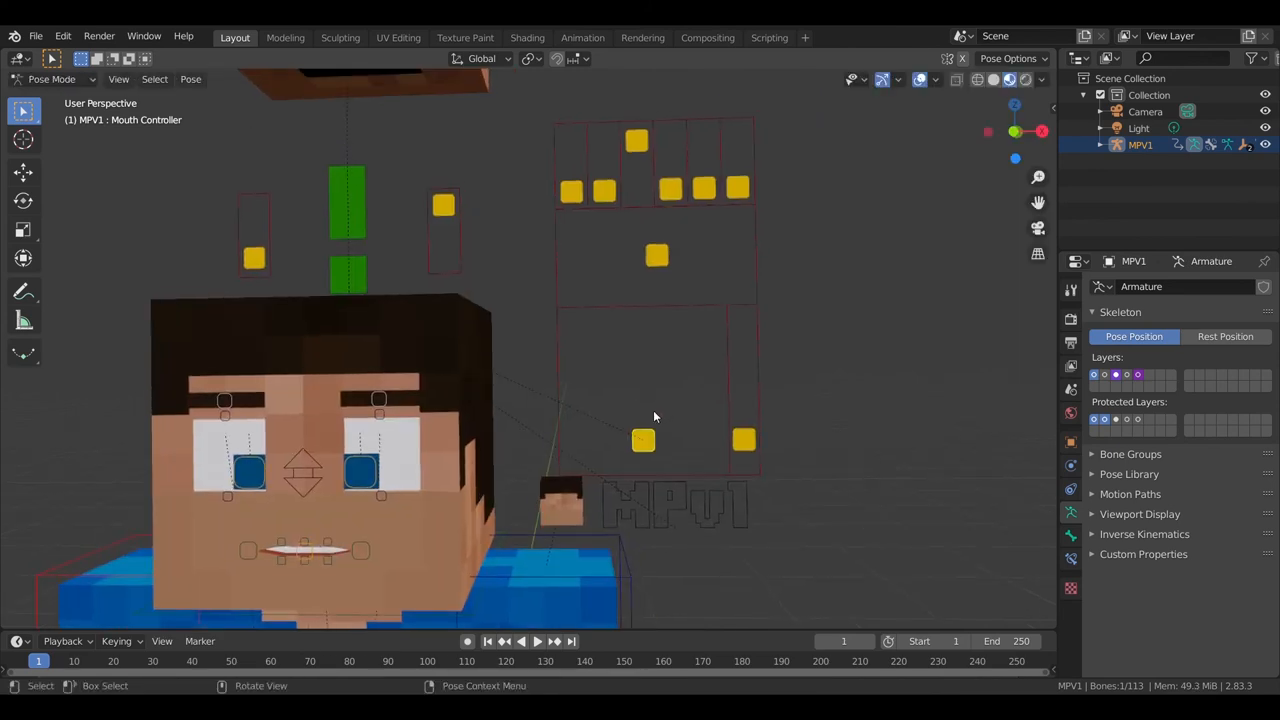
- Move the No Mouth and No Tongue slider bones up, confirming each position
{"action": "left_click", "coordinate": [636, 140]}
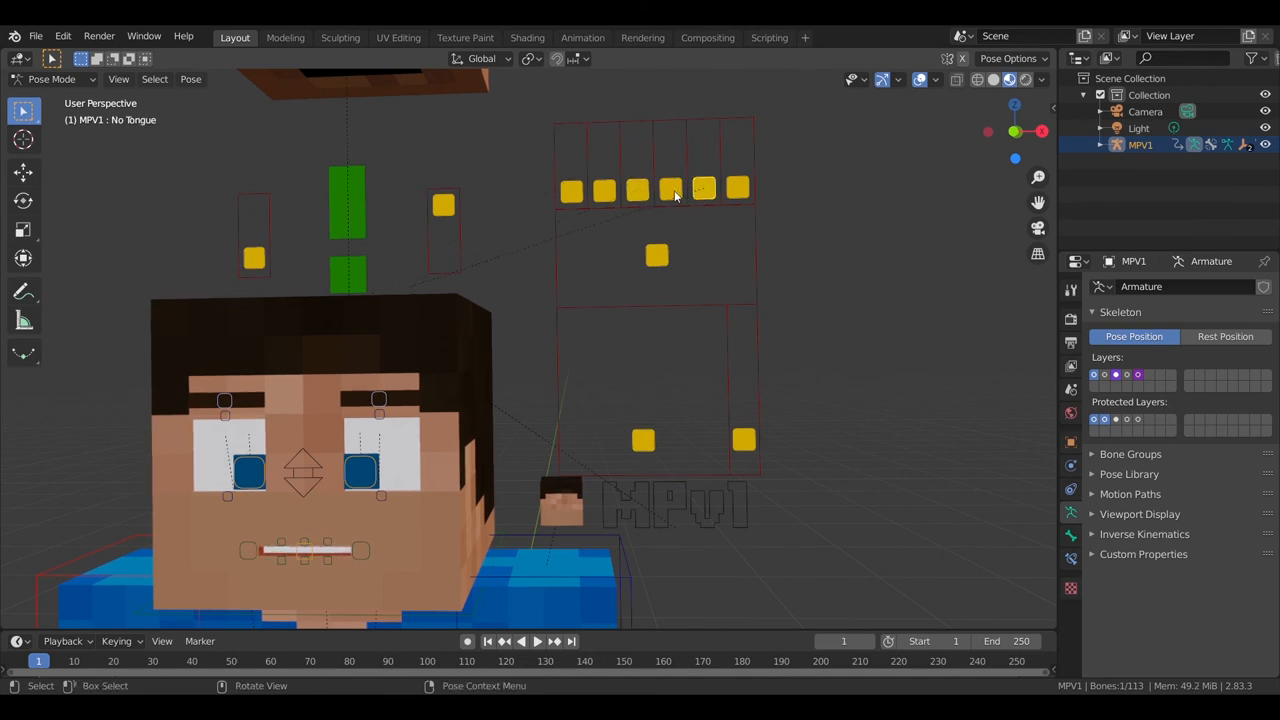
{"action": "left_click", "coordinate": [669, 189]}
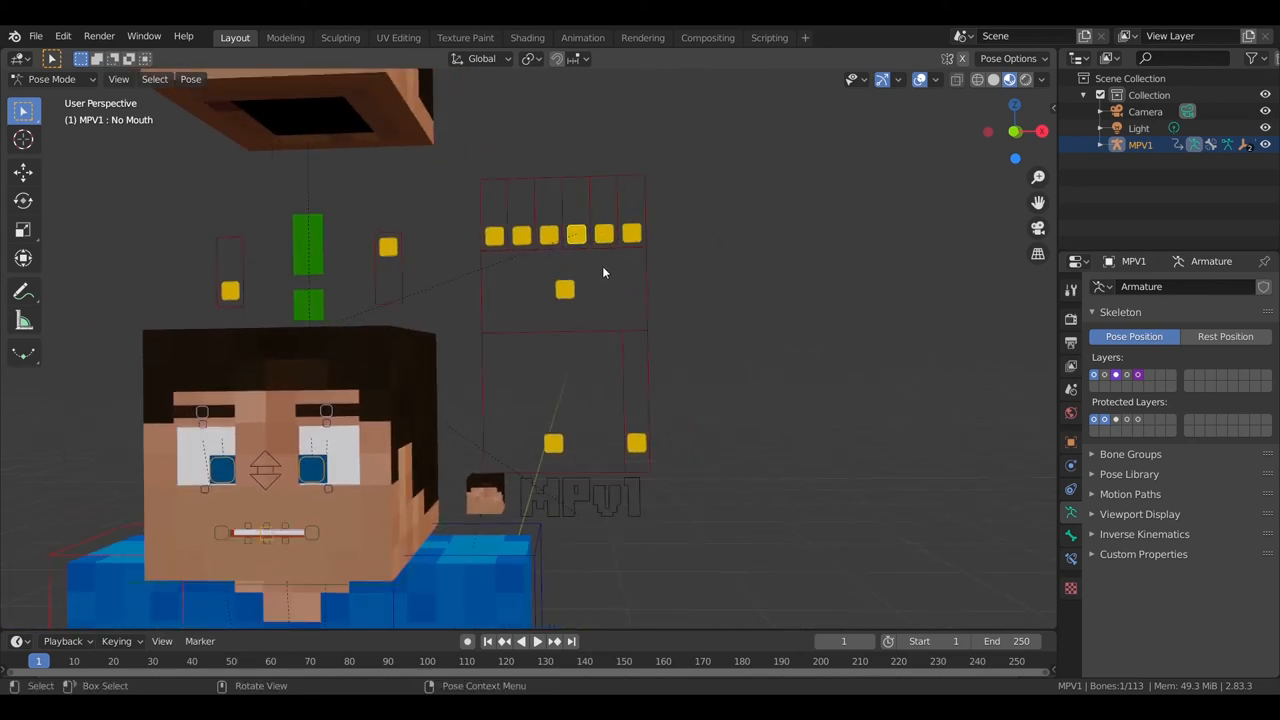
{"action": "key", "text": "g"}
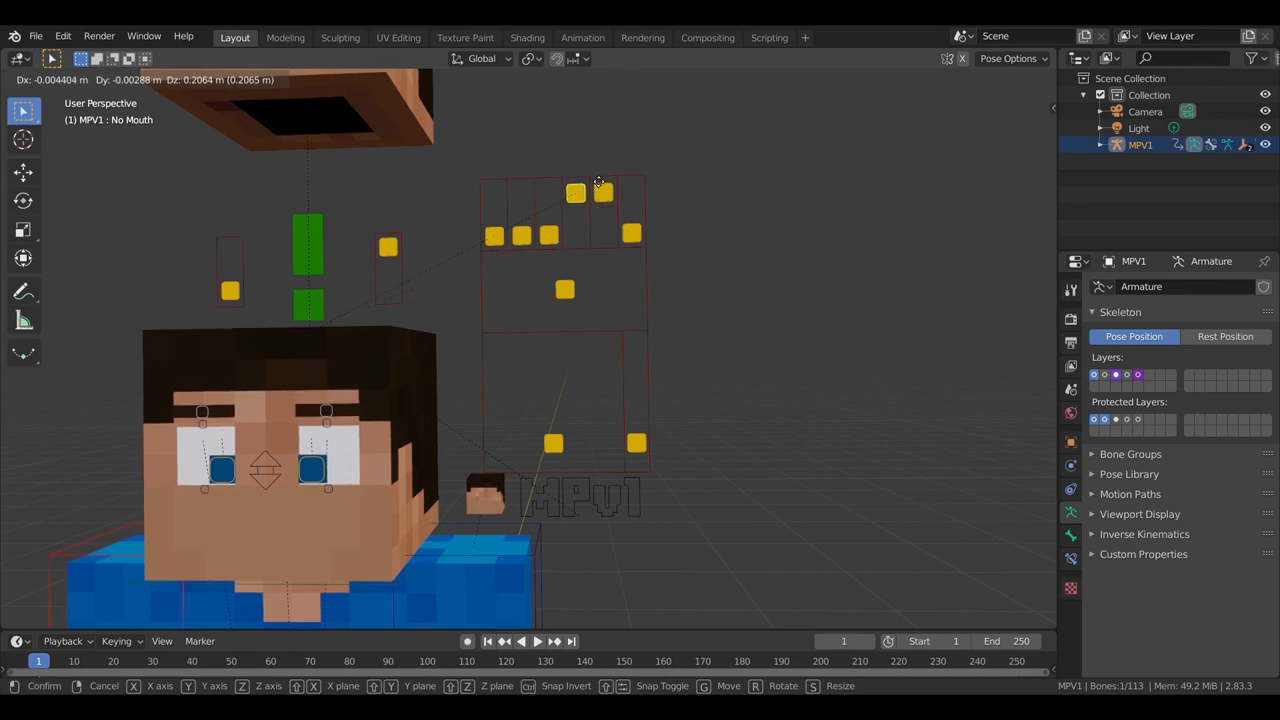
{"action": "left_click", "coordinate": [598, 182]}
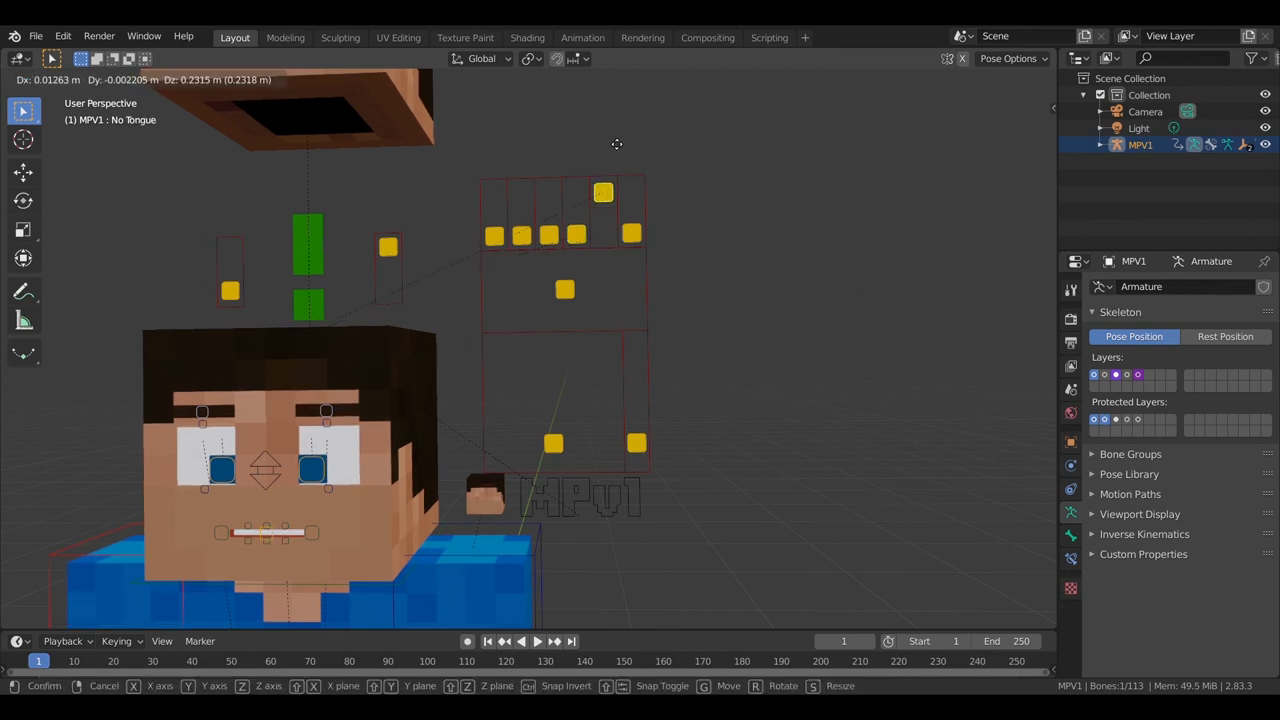
{"action": "left_click", "coordinate": [588, 313]}
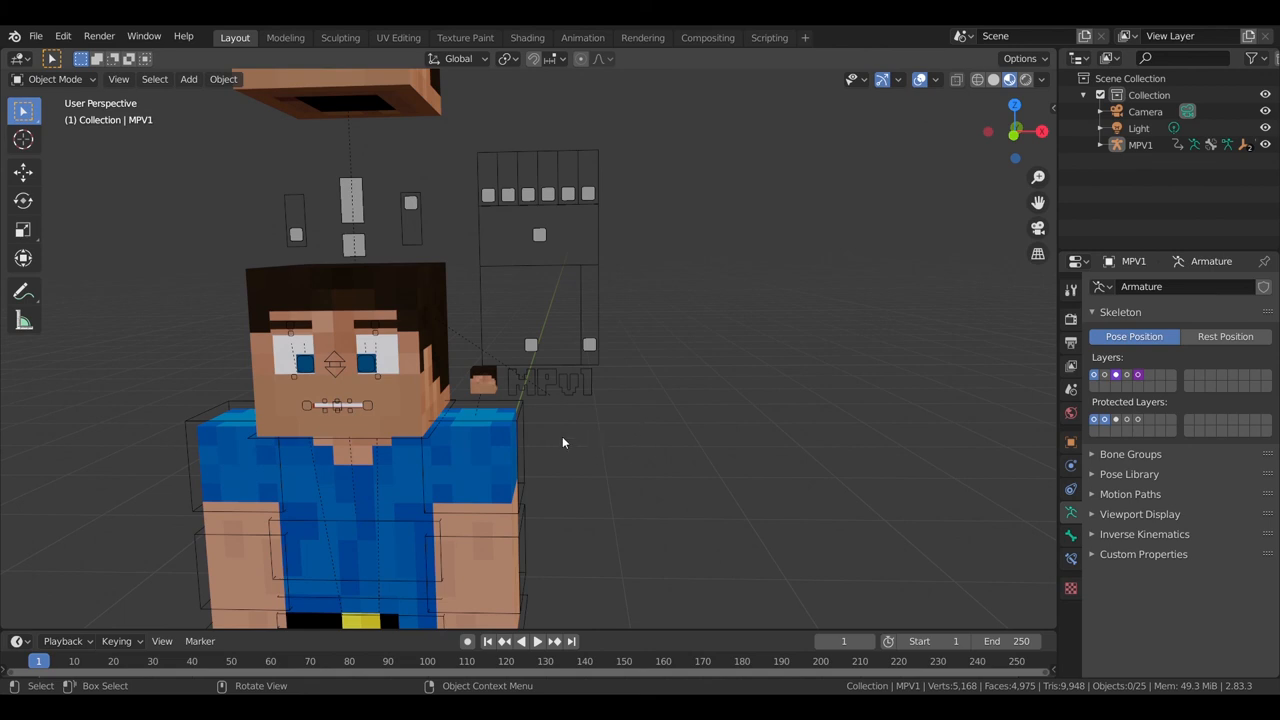
{"action": "mouse_move", "coordinate": [577, 457]}
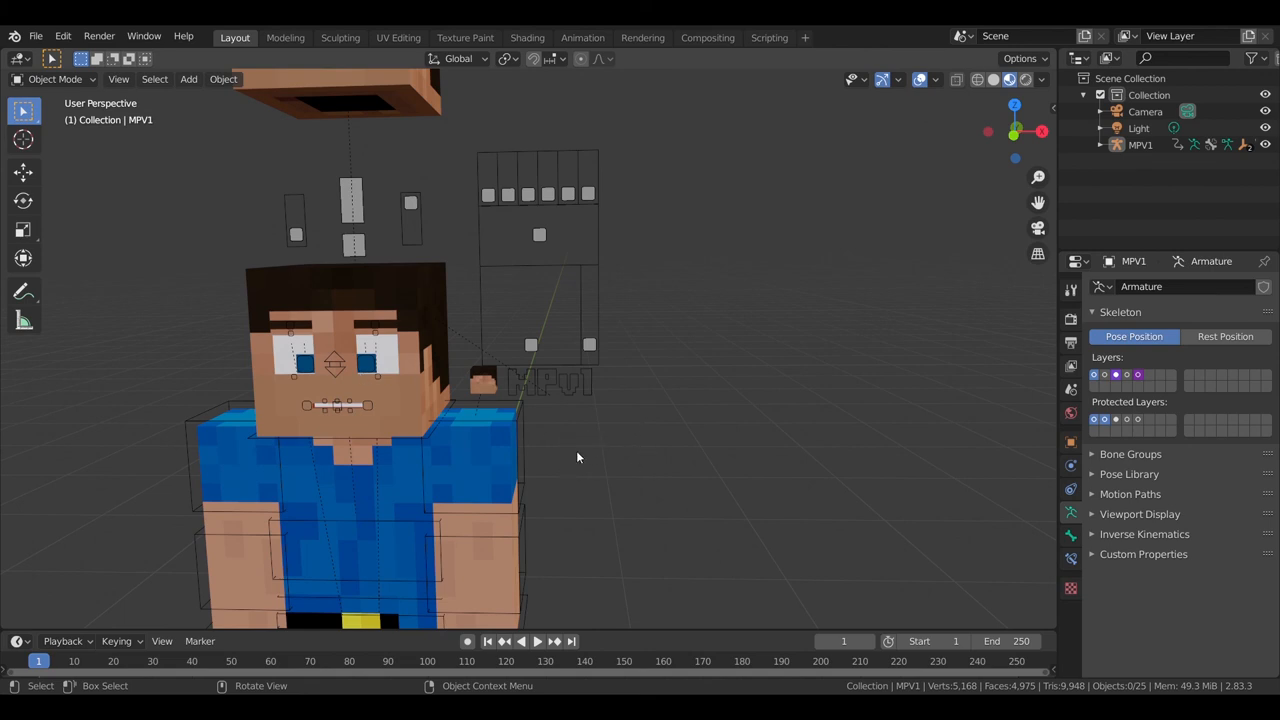
{"action": "mouse_move", "coordinate": [583, 452]}
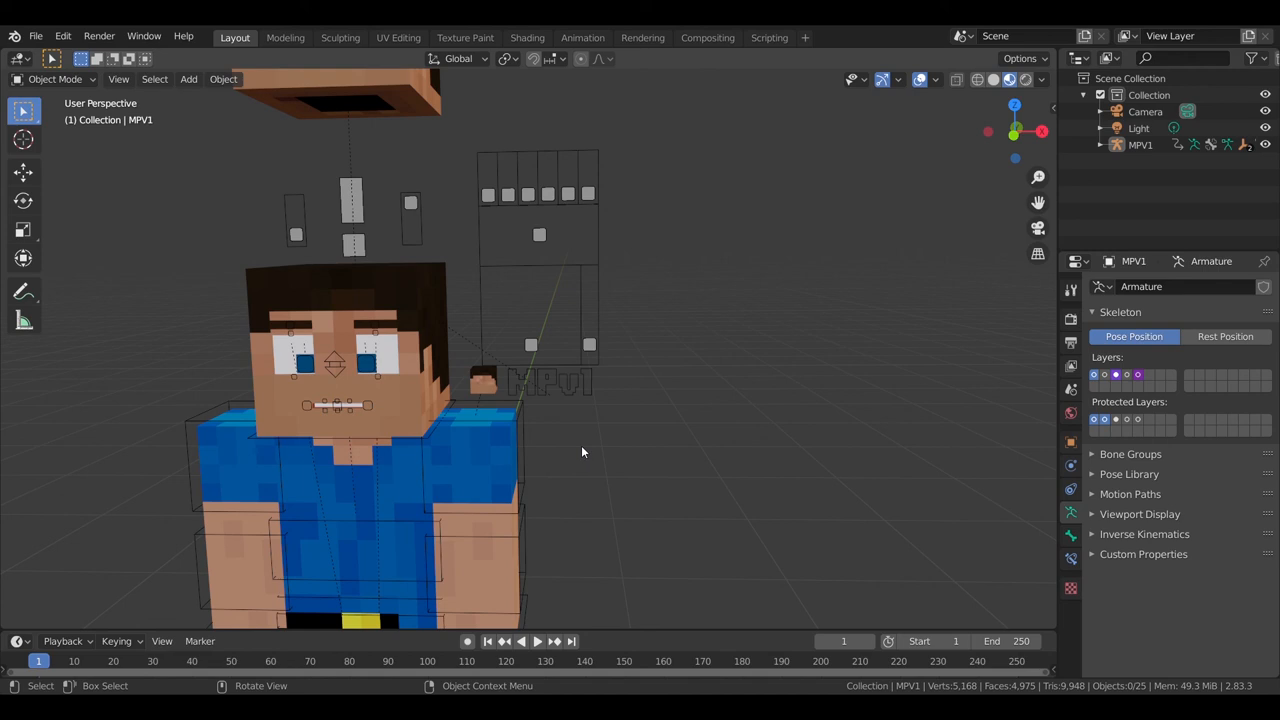
{"action": "mouse_move", "coordinate": [986, 440]}
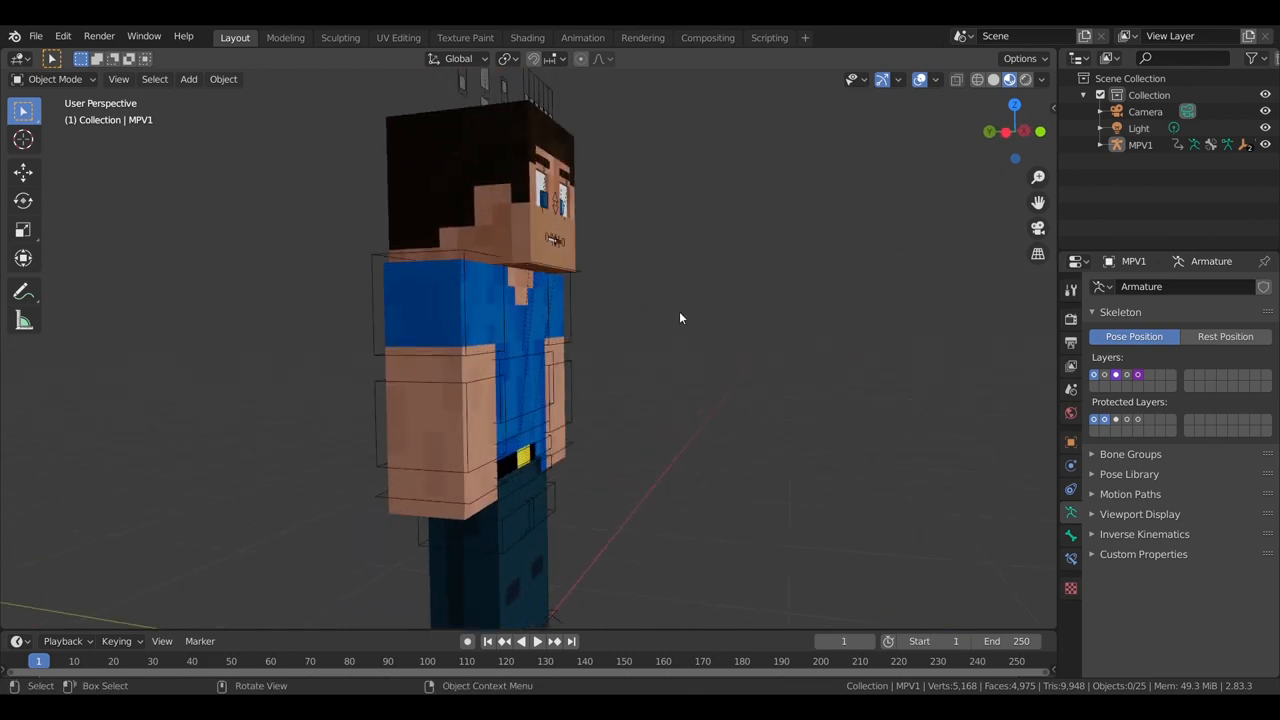
- Orbit around the character in Object Mode, viewing the floating head skin above the rig
{"action": "left_click", "coordinate": [465, 458]}
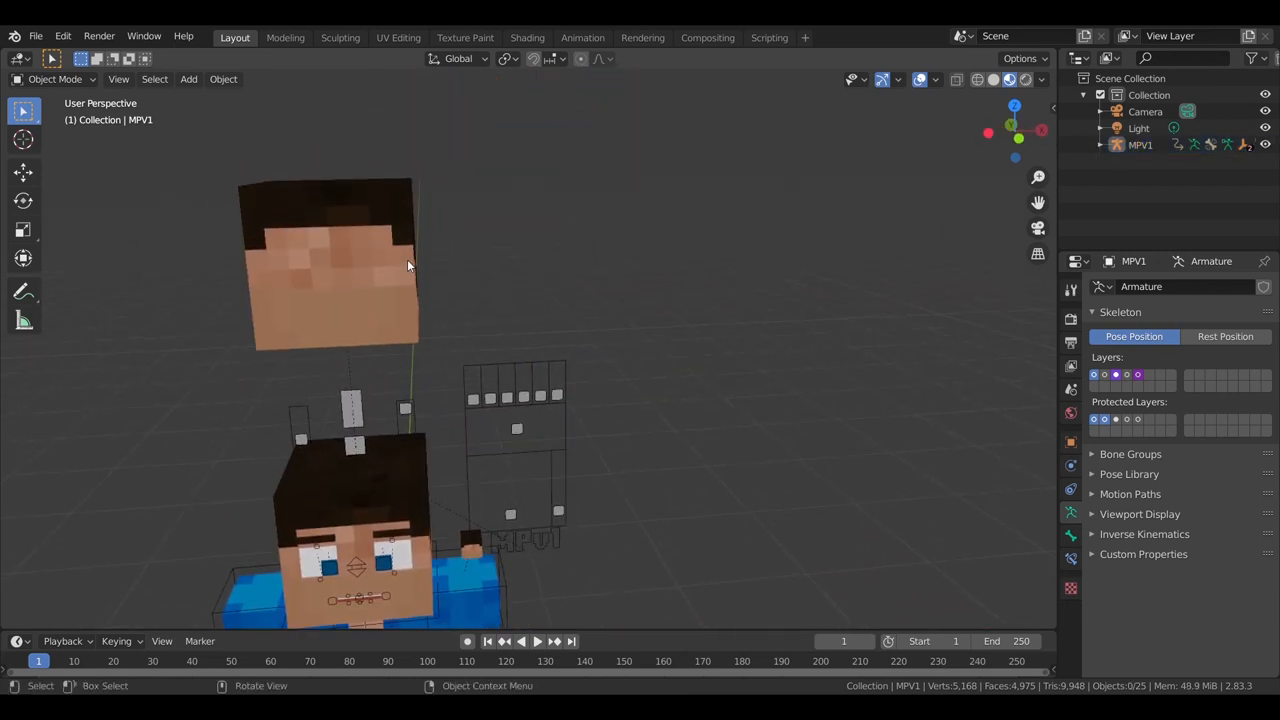
{"action": "mouse_move", "coordinate": [527, 37]}
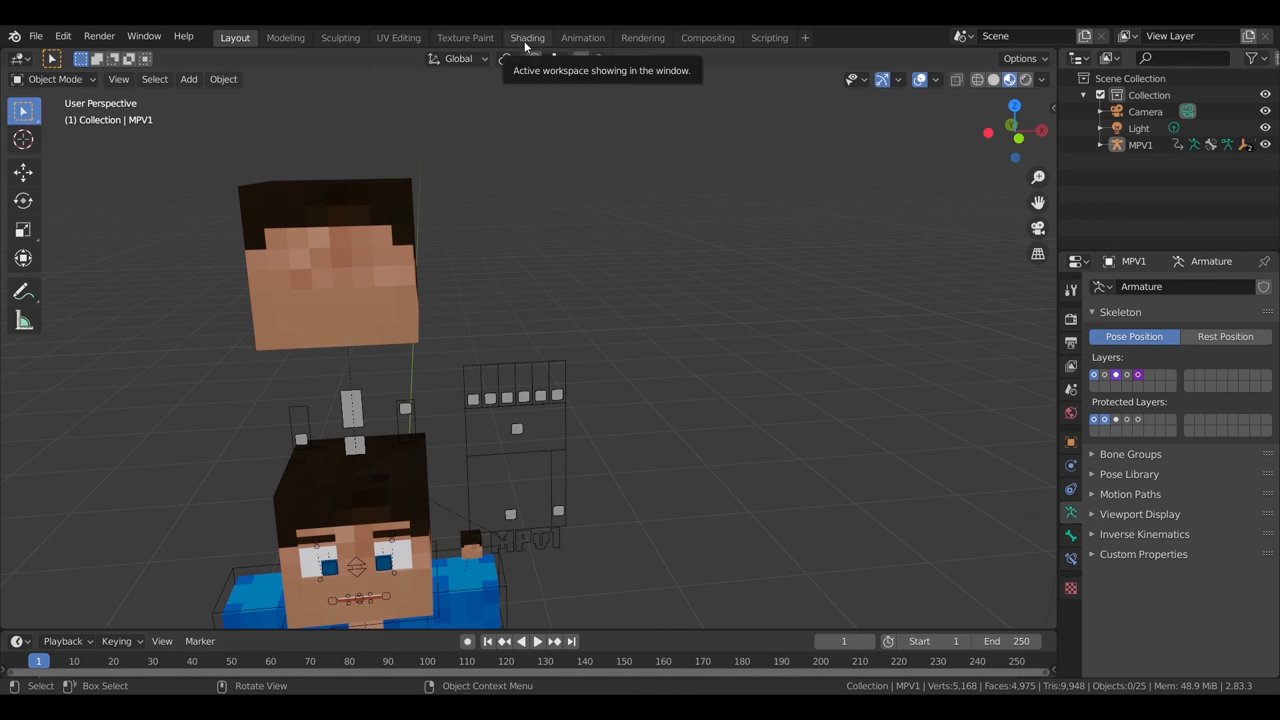
- Select the floating Head_Outer mesh and show its Head Deform vertex group
{"action": "left_click", "coordinate": [330, 265]}
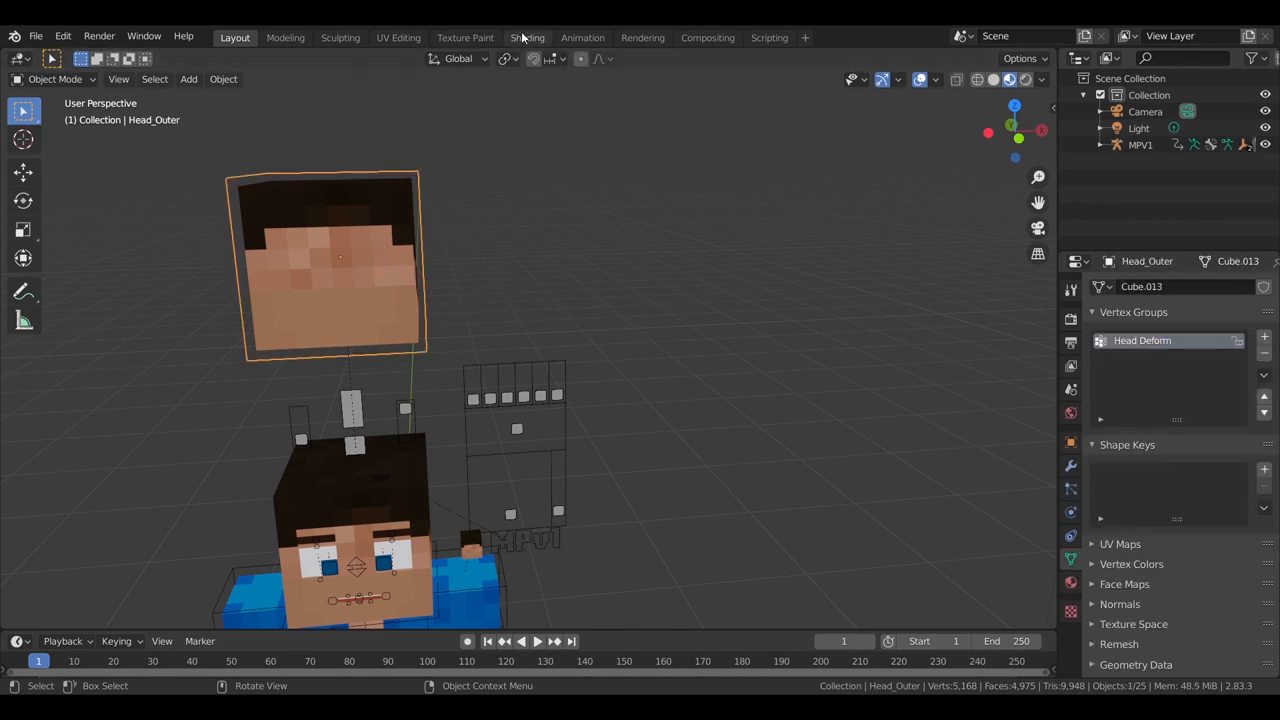
{"action": "left_click", "coordinate": [527, 37]}
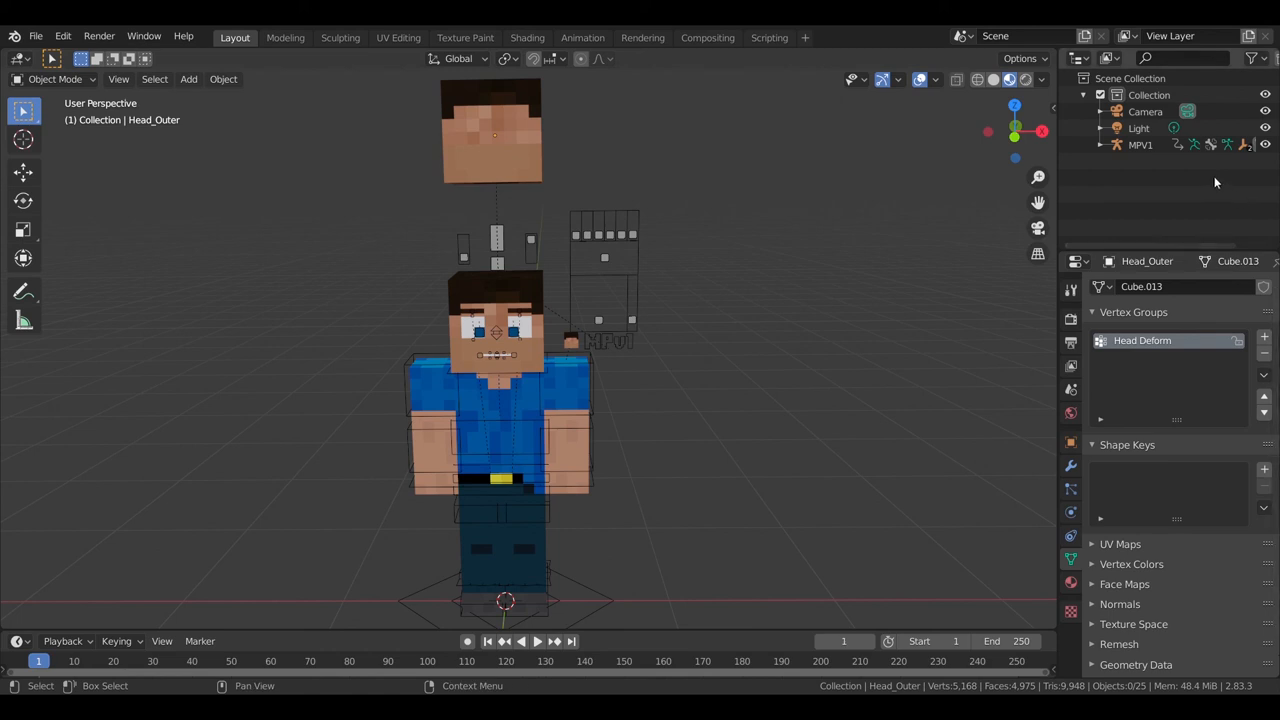
{"action": "mouse_move", "coordinate": [1203, 137]}
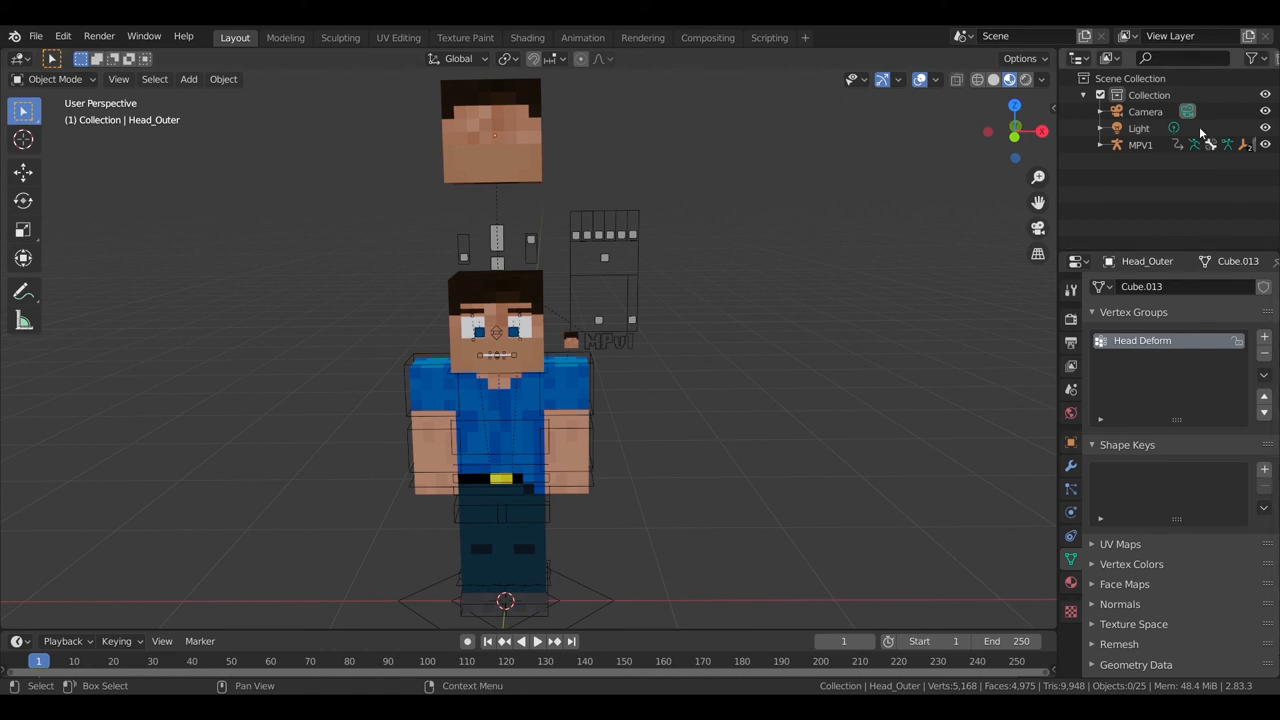